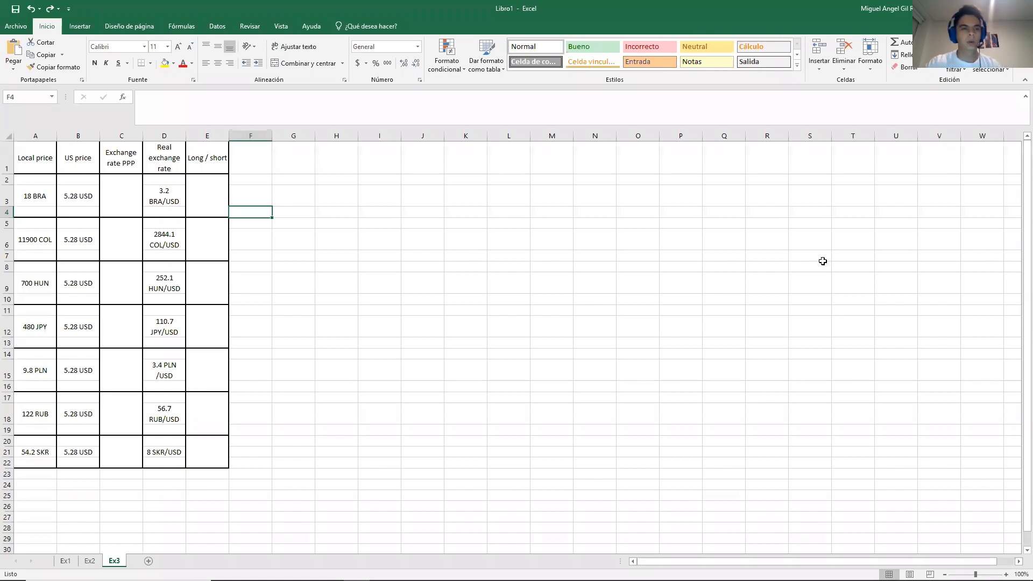
mouse_move(440, 315)
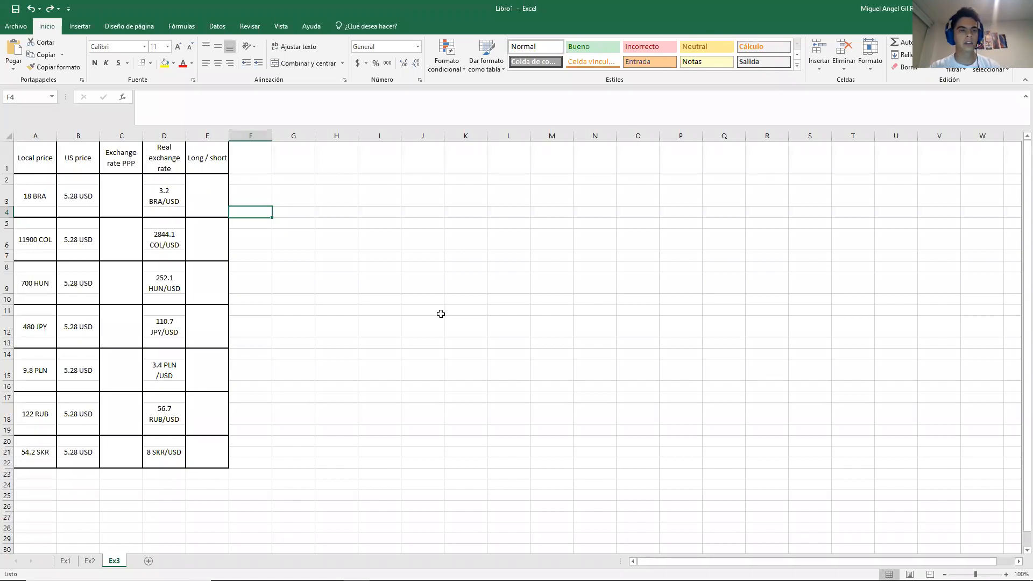
- Compute Brazil's PPP exchange rate as =18/5.28 and check the resulting formula
click(120, 206)
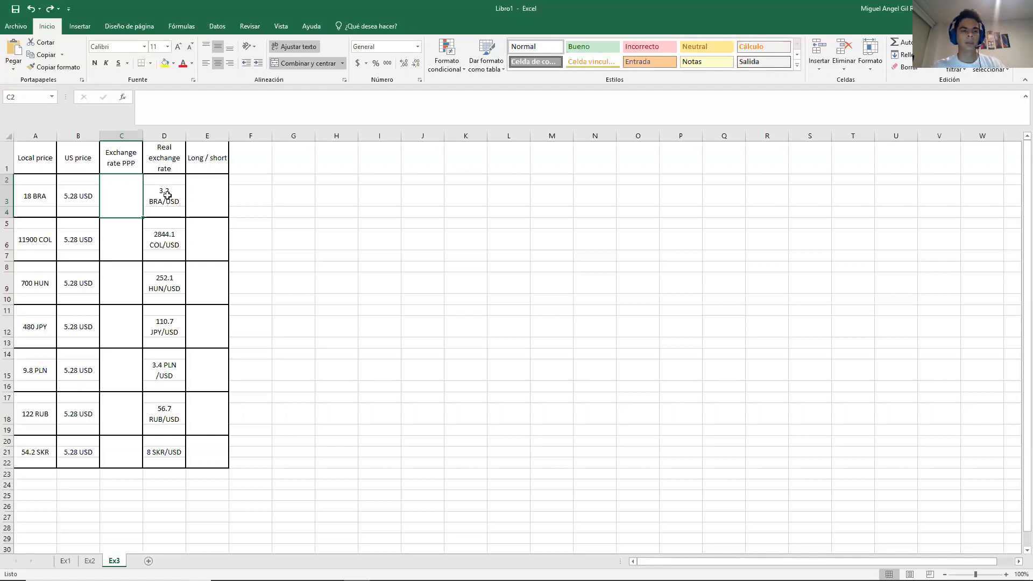
click(163, 196)
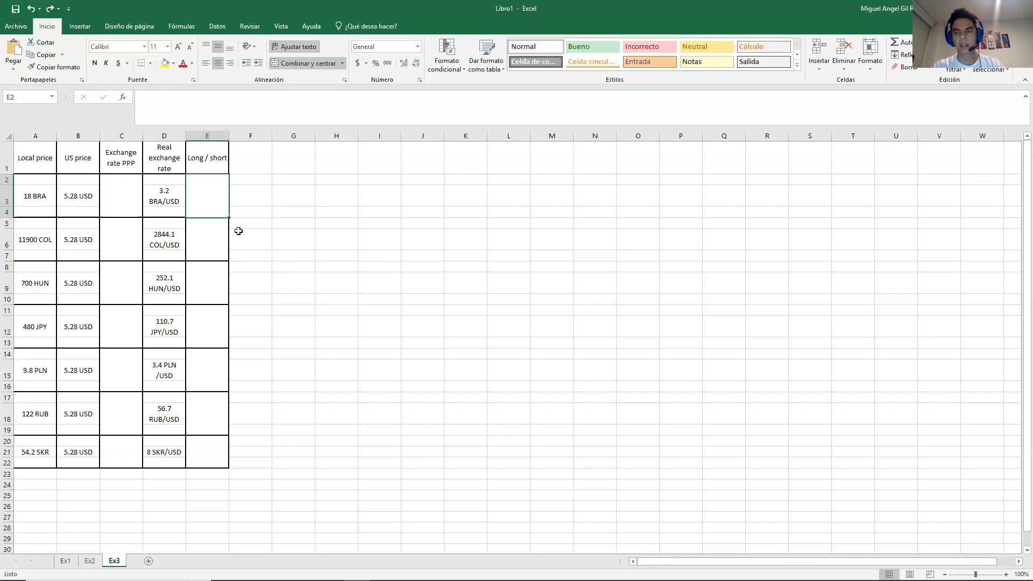
mouse_move(118, 178)
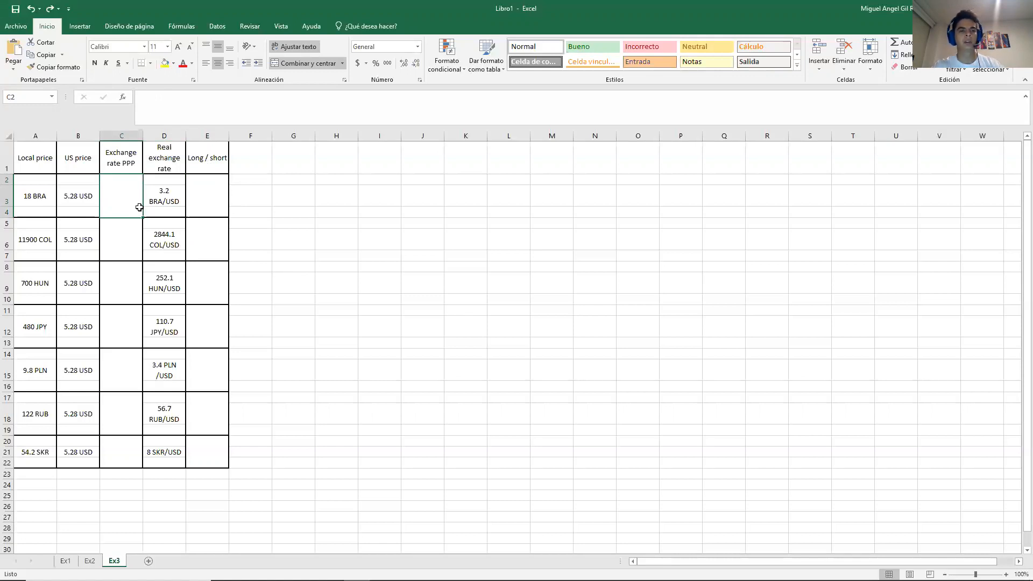
text(=)
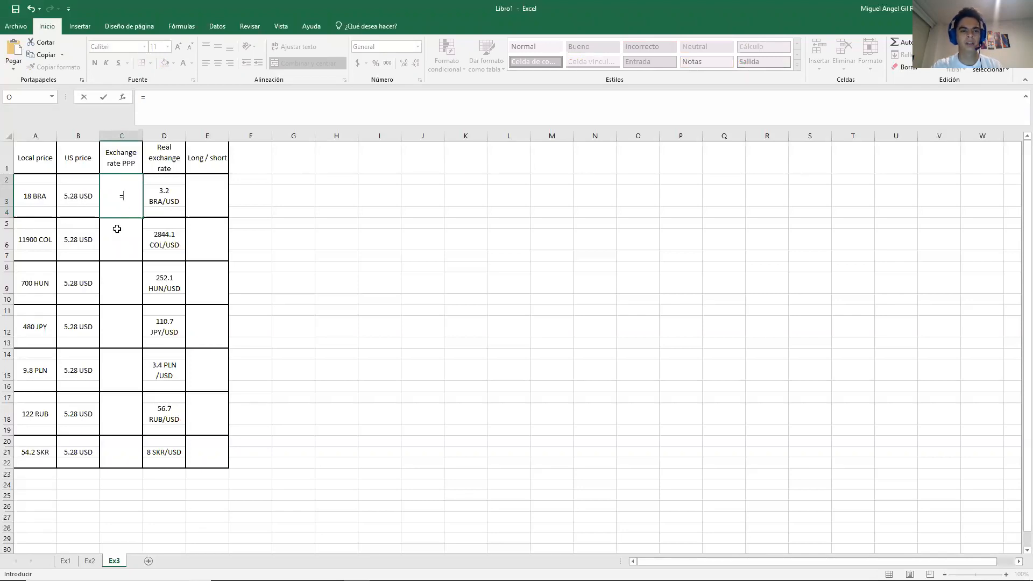
text(18)
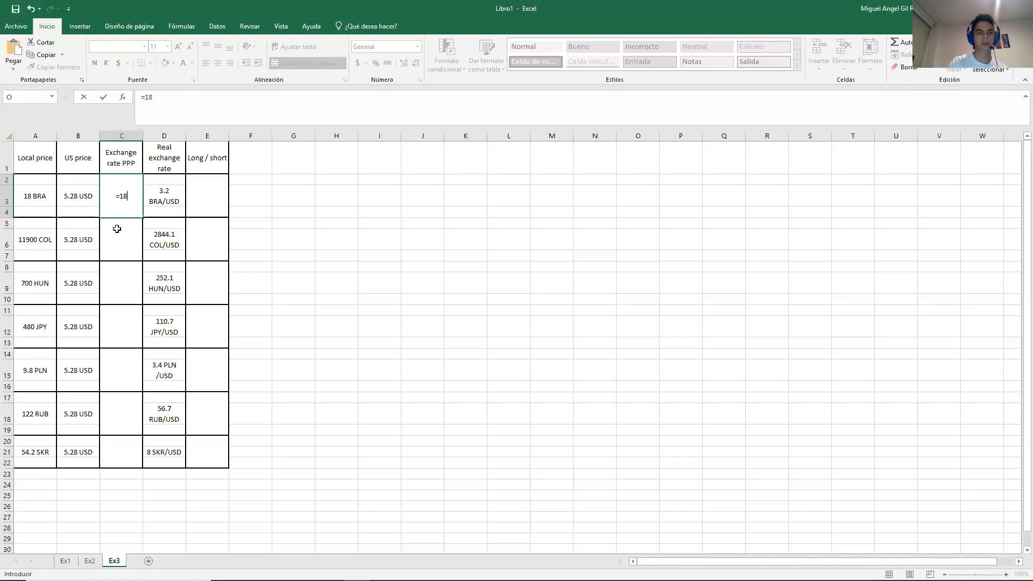
text(/)
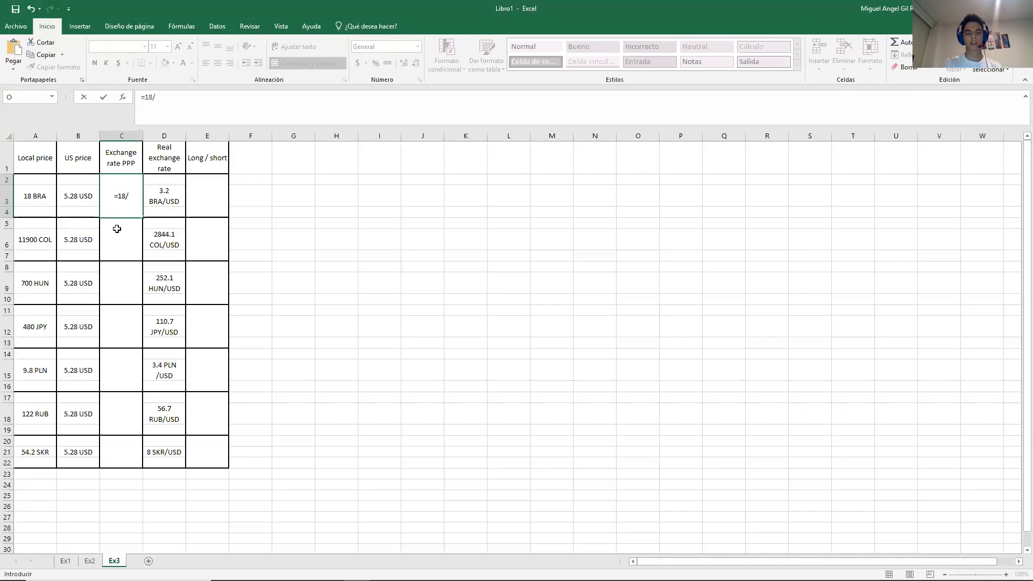
key(Enter)
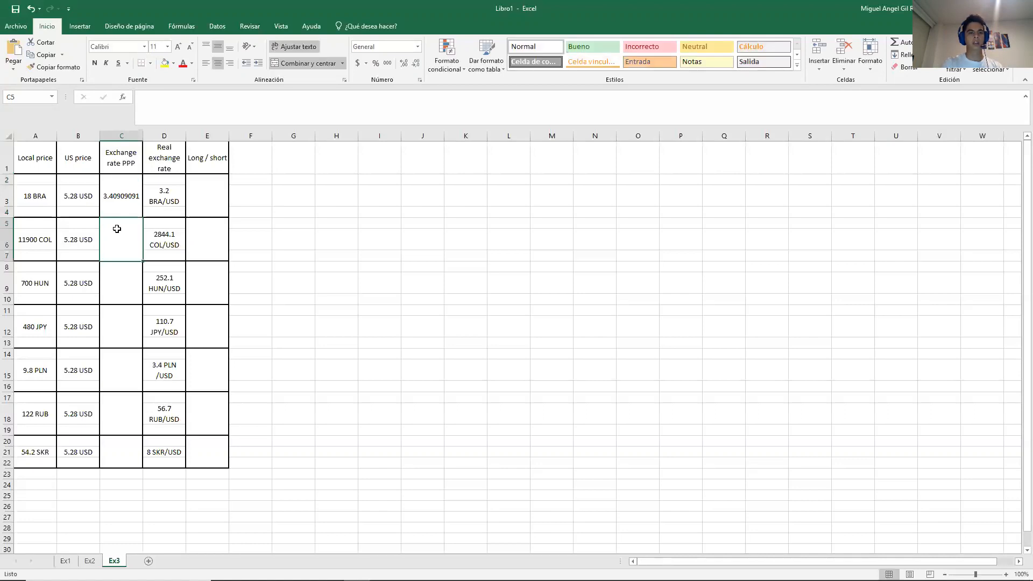
click(120, 196)
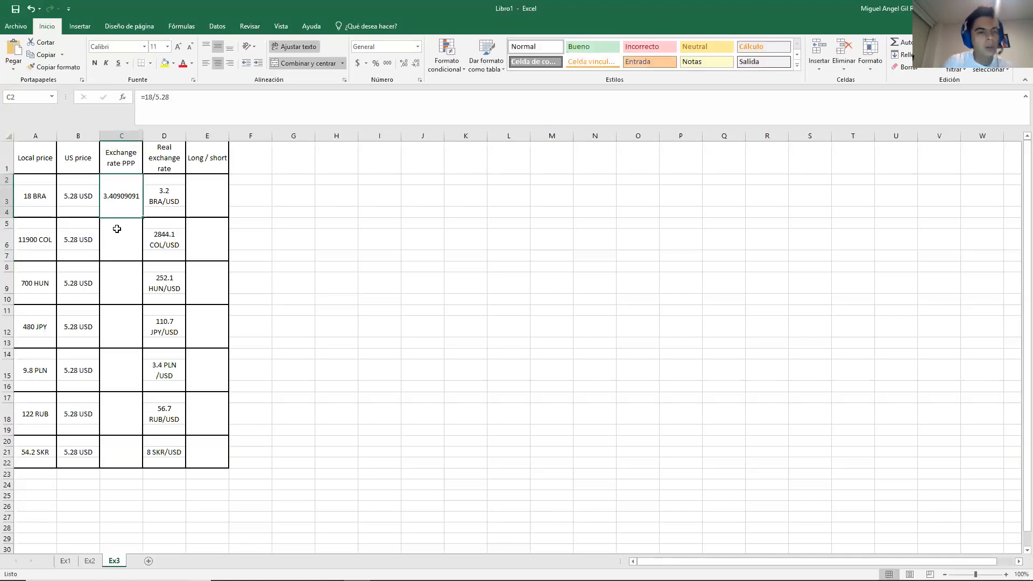
- Compute the PPP rates for Colombia (=11900/5.28) and Hungary (=700/5.28)
click(121, 239)
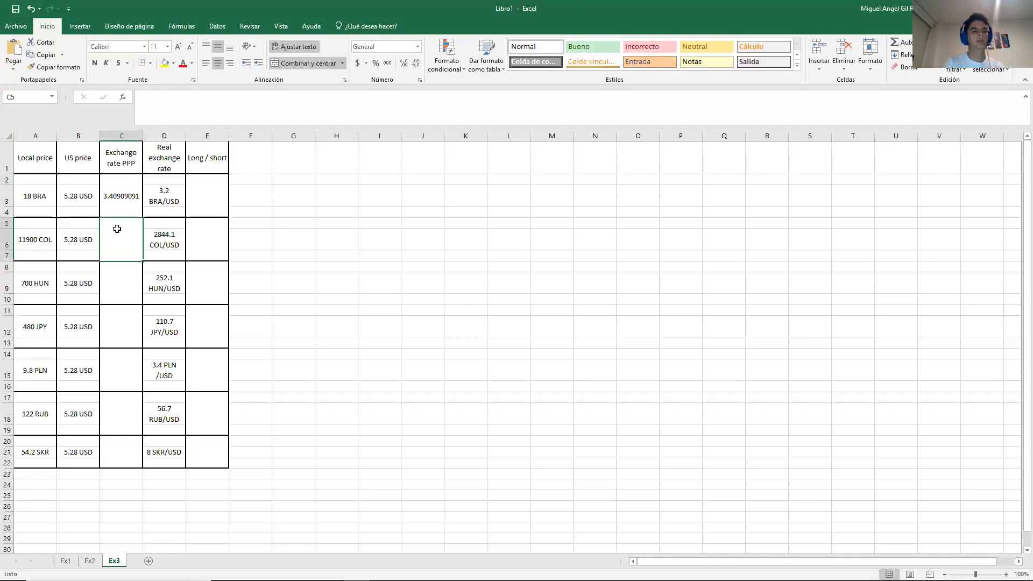
text(=)
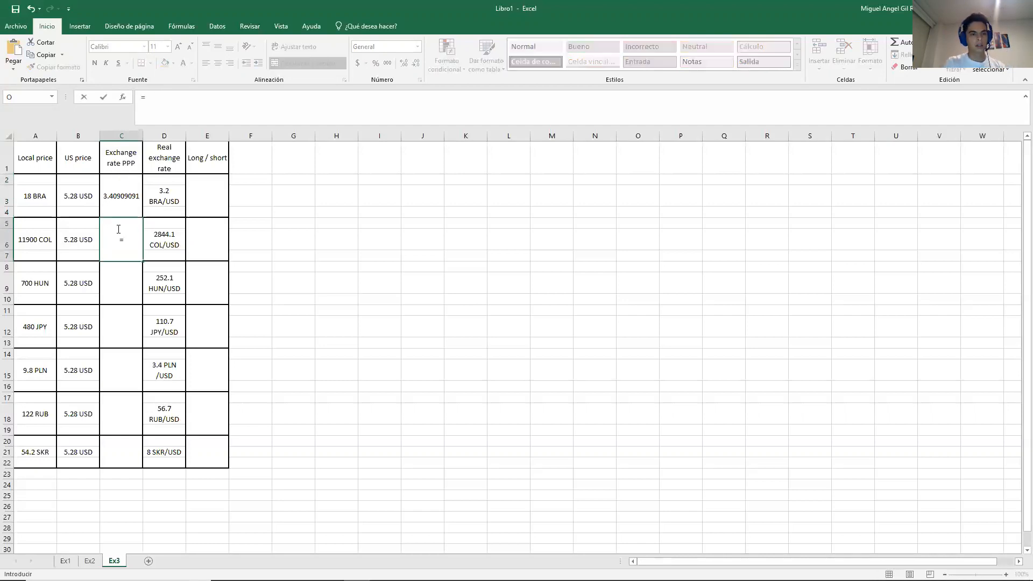
text(11900)
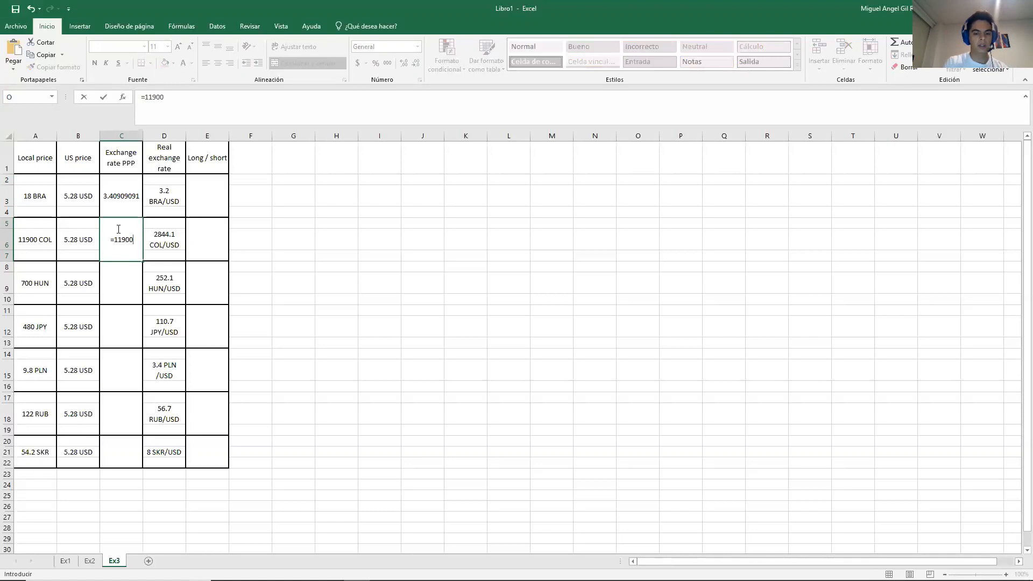
key(Enter)
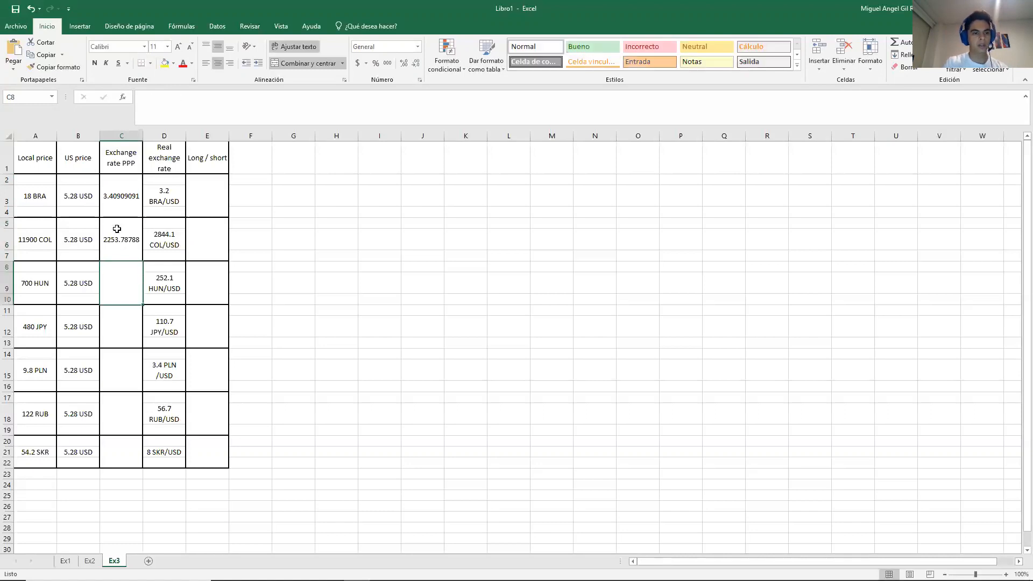
text(=700)
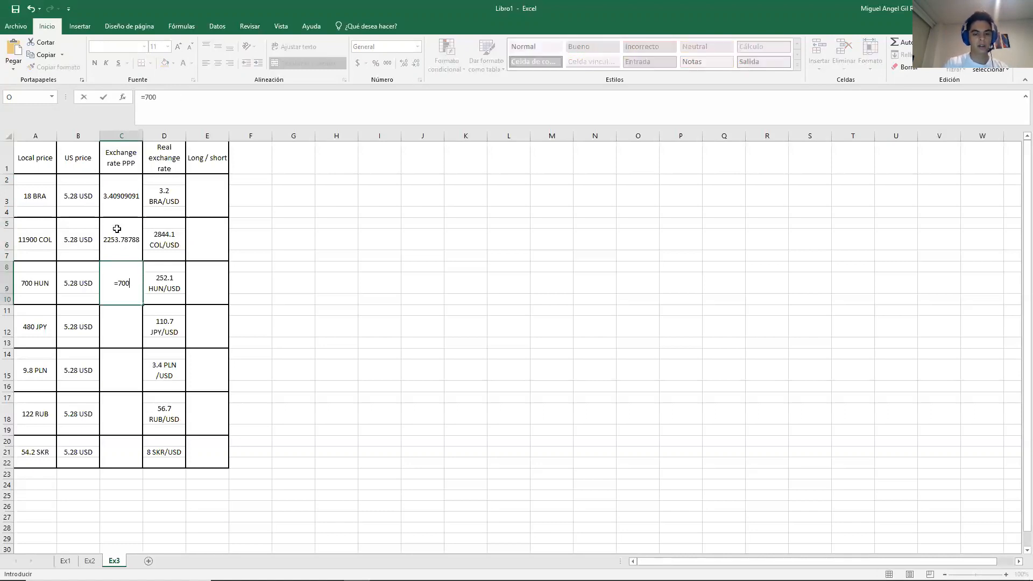
text(/5.2)
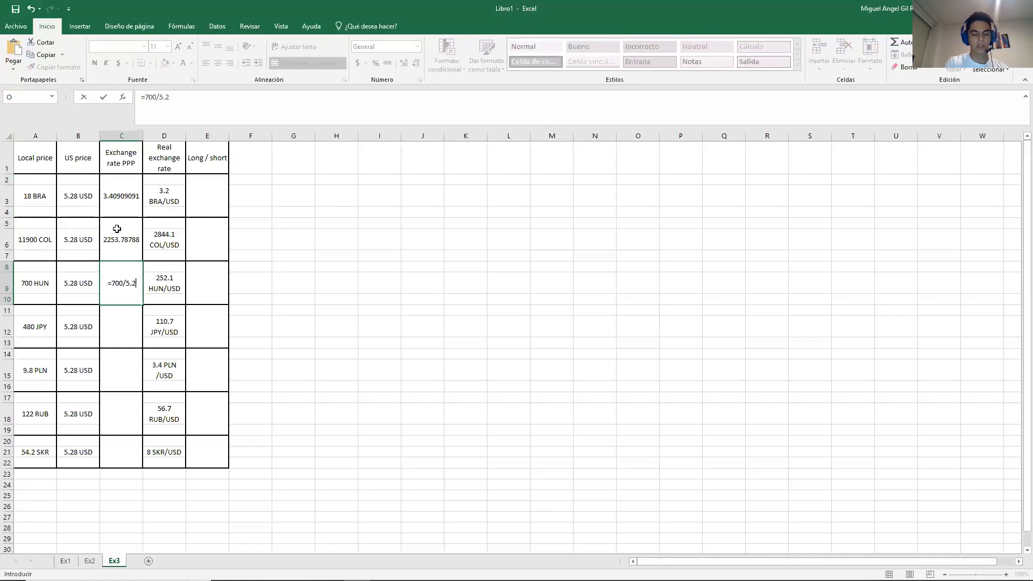
key(Enter)
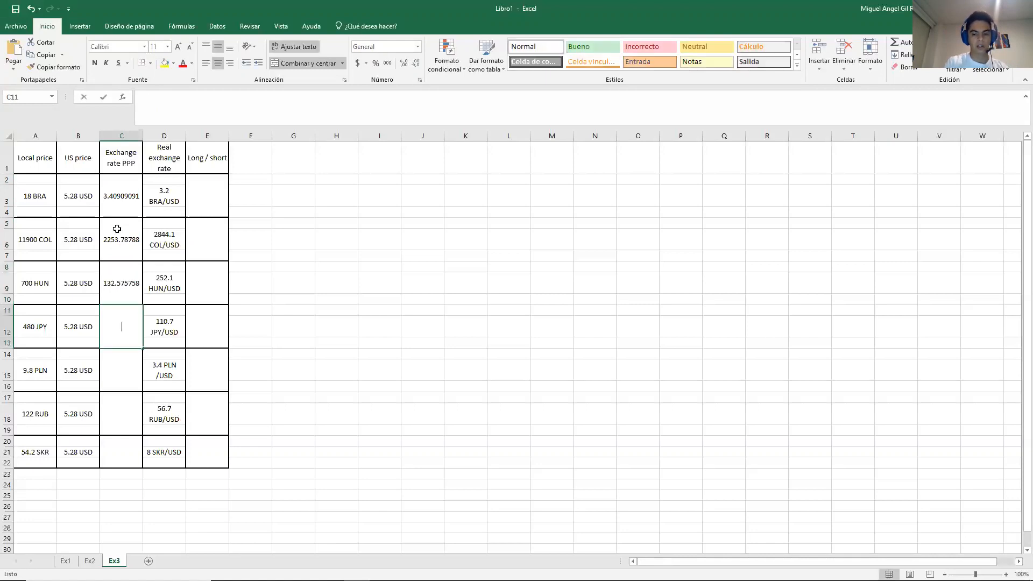
- Compute the PPP rates for Japan (=480/...), Poland (=9.8/...) and Russia (=122/...)
text(=48)
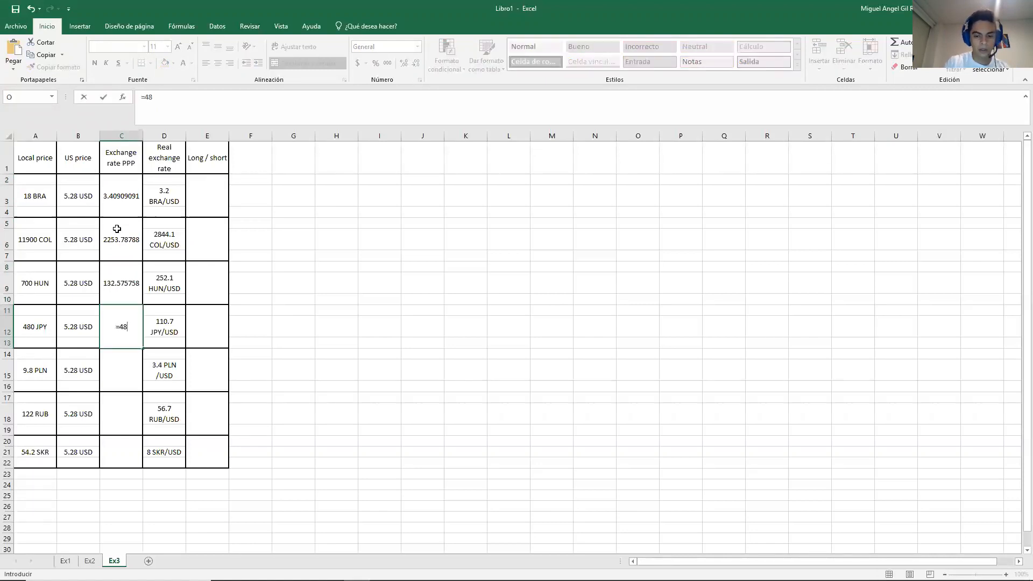
text(0/6.28)
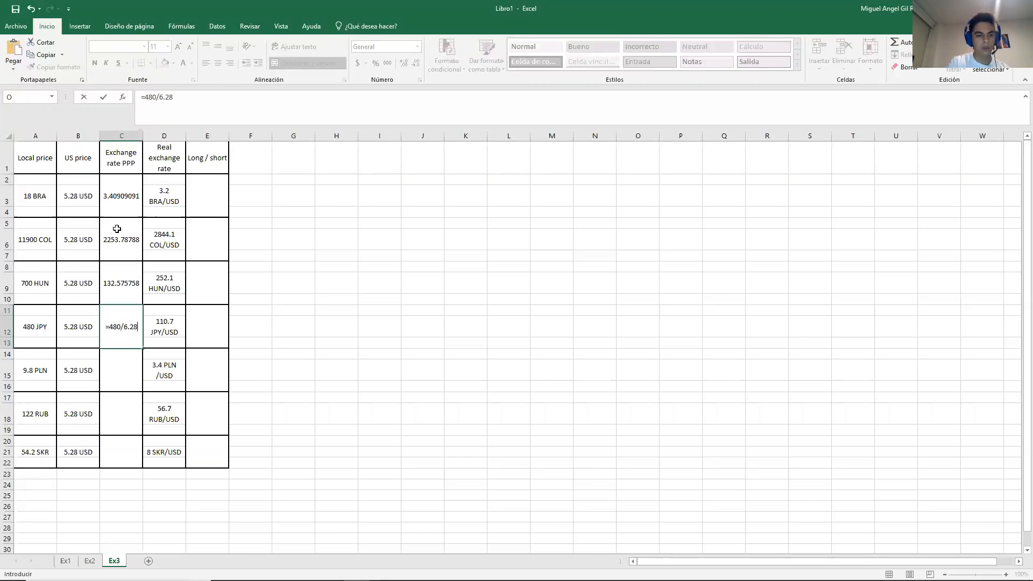
text(=9.)
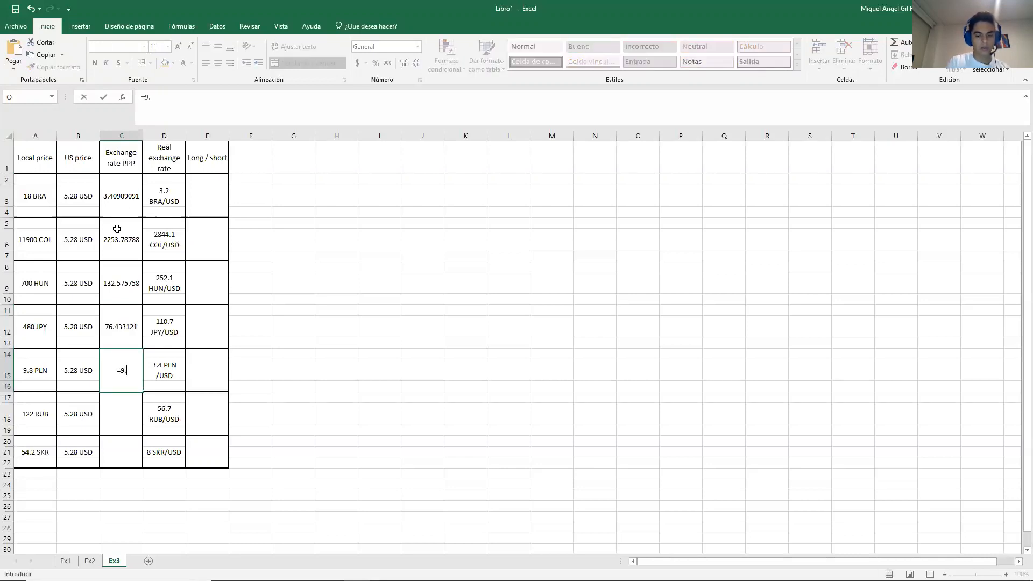
text(8/)
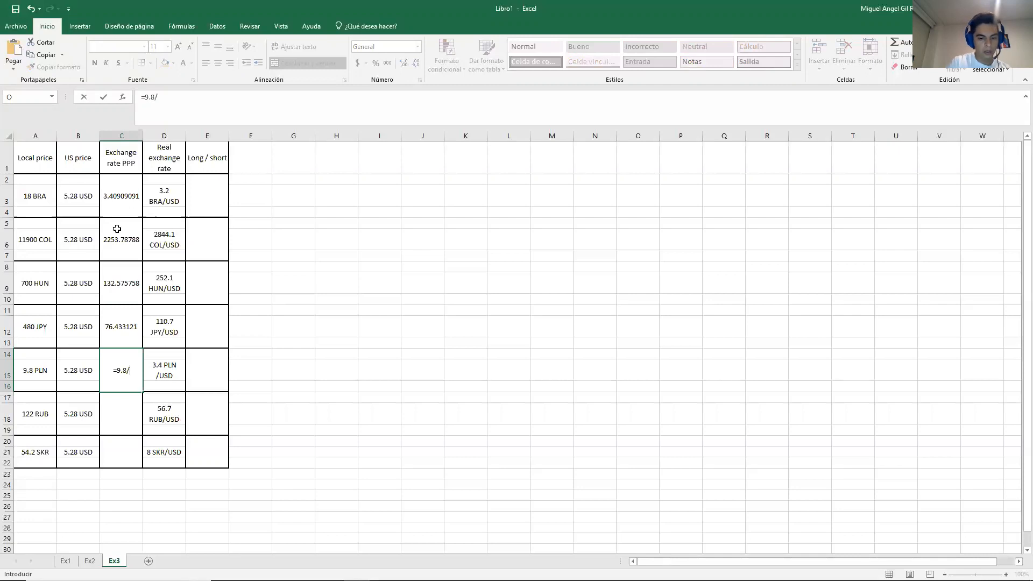
key(Enter)
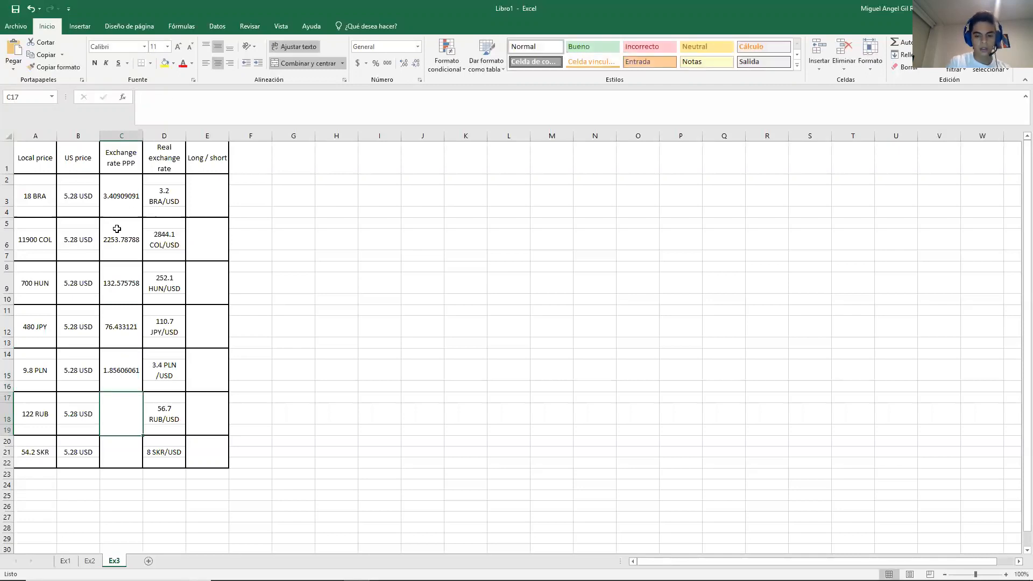
text(=122/)
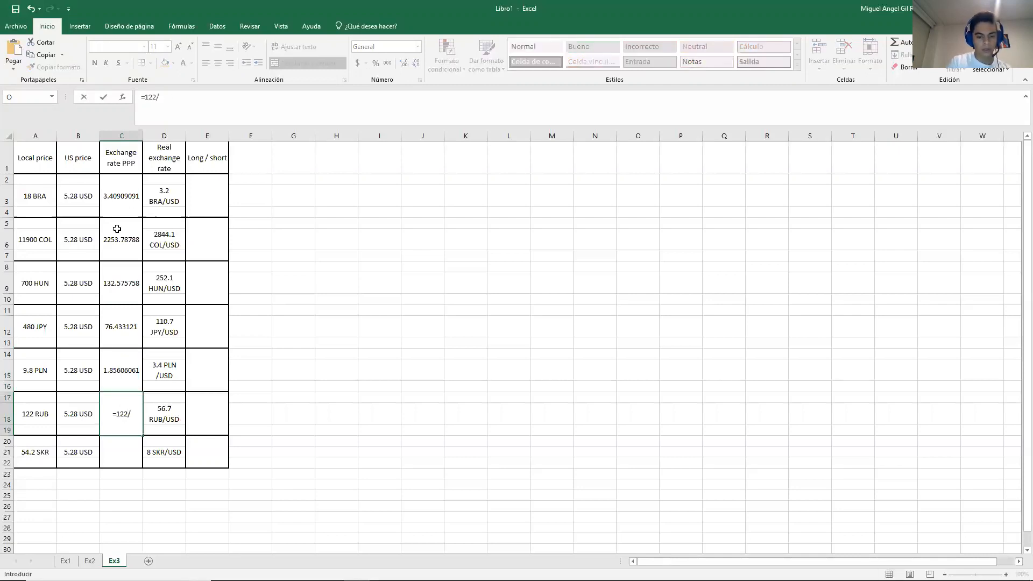
key(Enter)
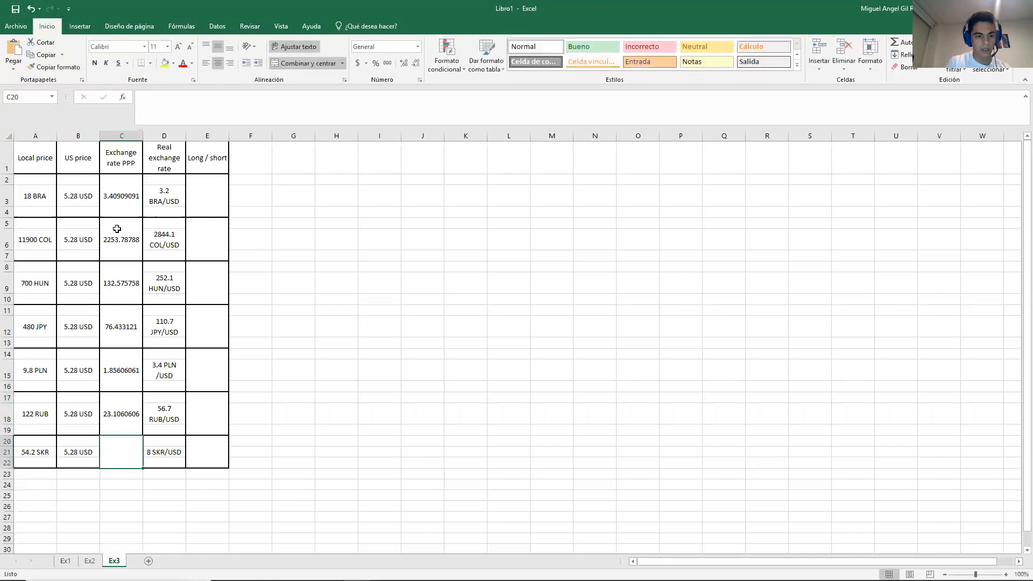
- Compute the SKR PPP rate as =54.2/5.28, completing the column
text(=)
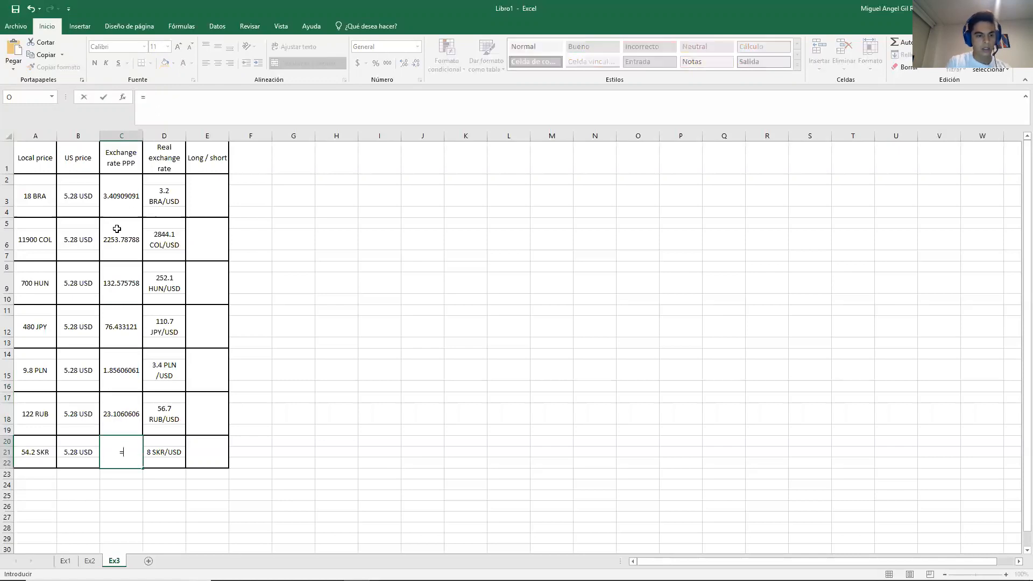
text(54)
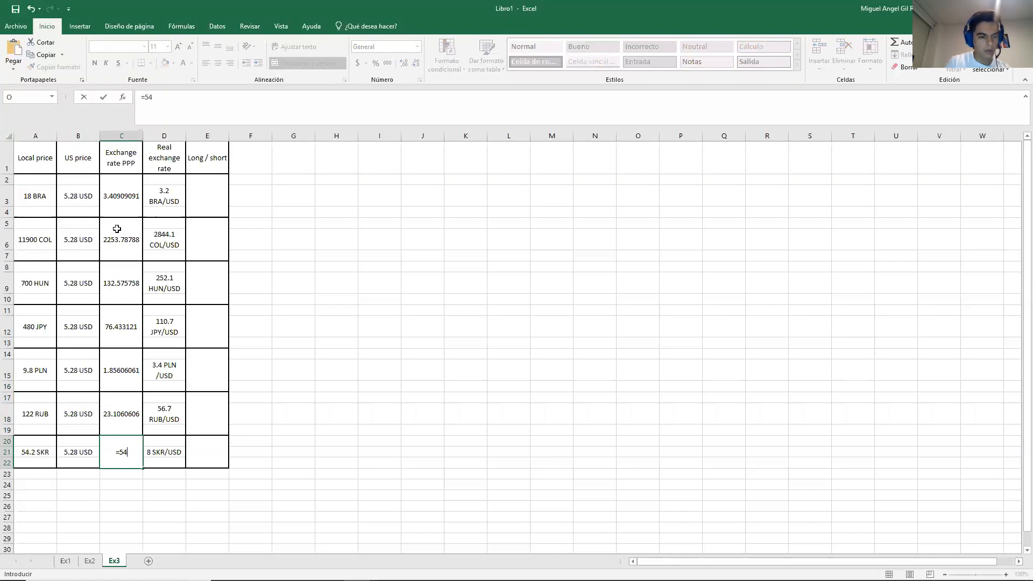
text(.2/5)
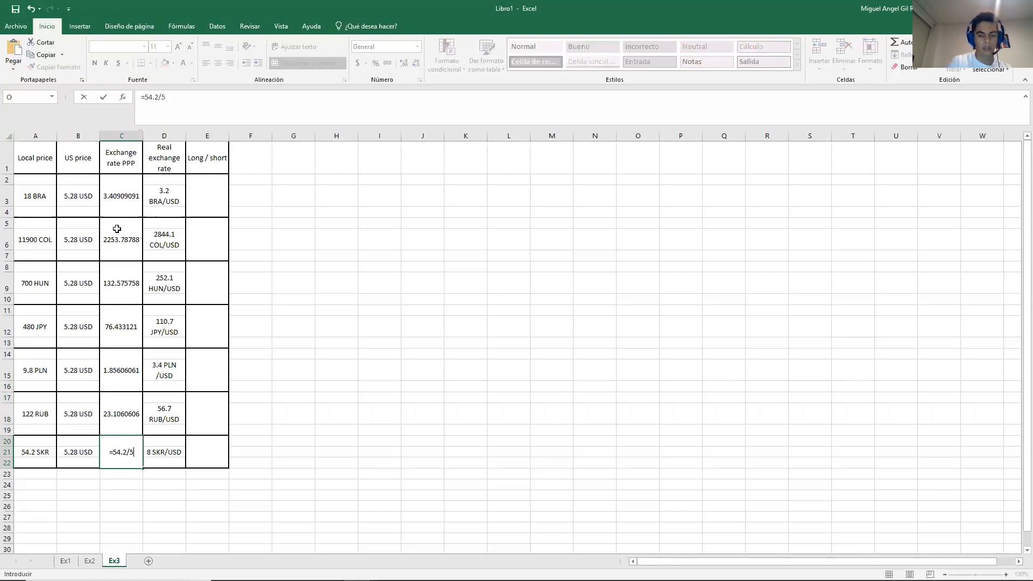
key(Enter)
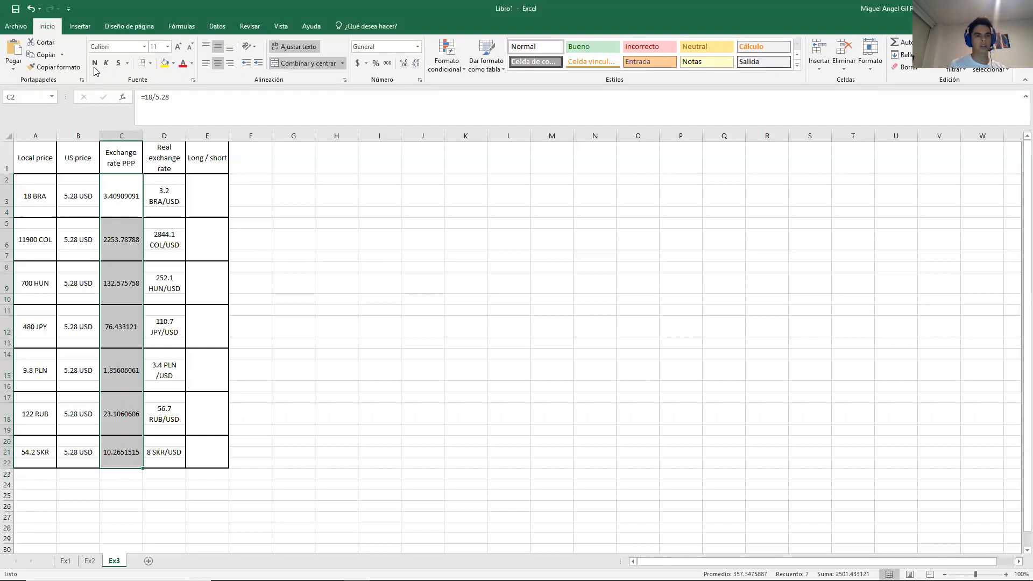
- Apply bold to the seven PPP exchange rate values in C2:C21
click(206, 195)
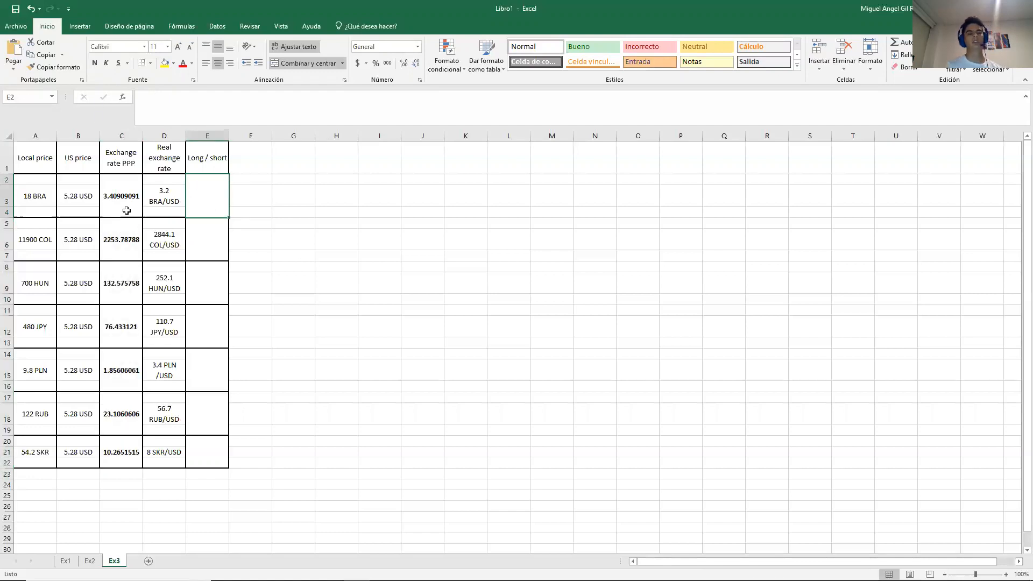
click(120, 195)
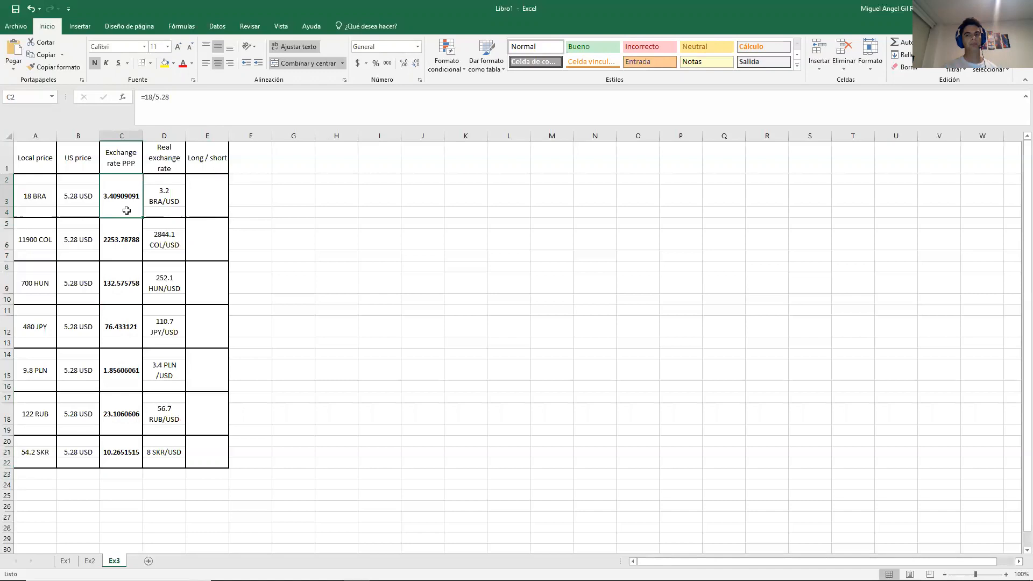
mouse_move(30, 204)
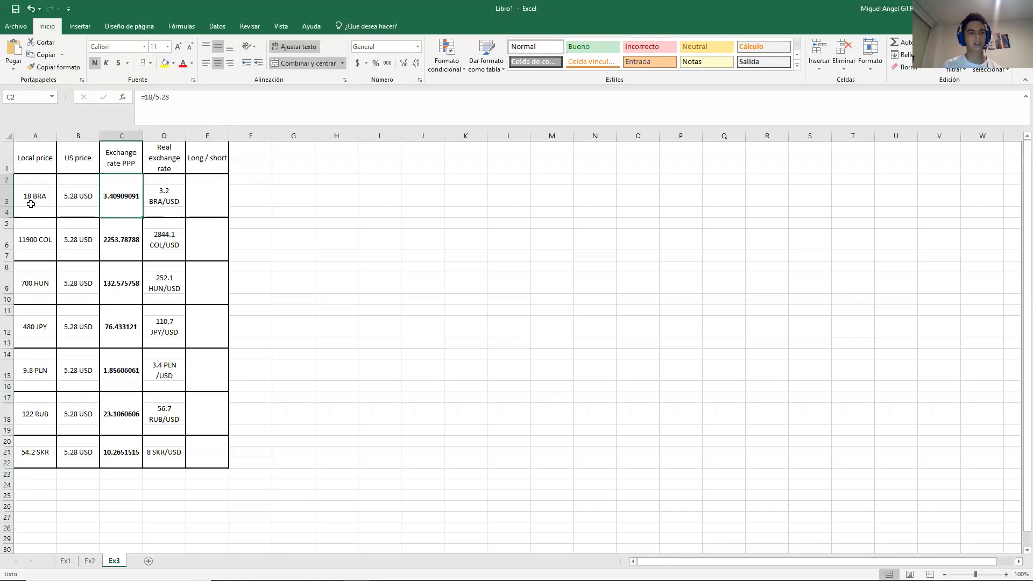
mouse_move(91, 203)
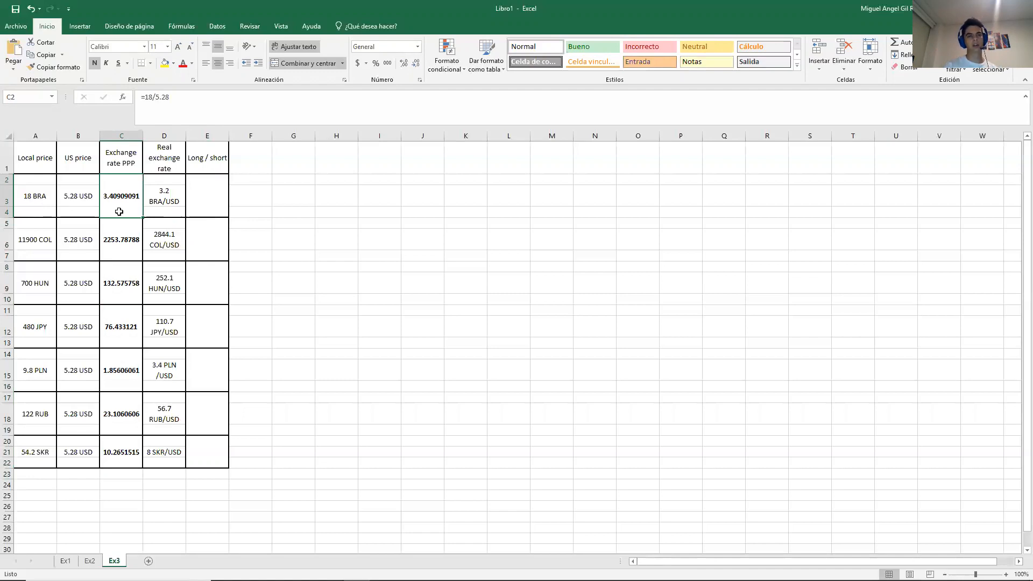
click(207, 196)
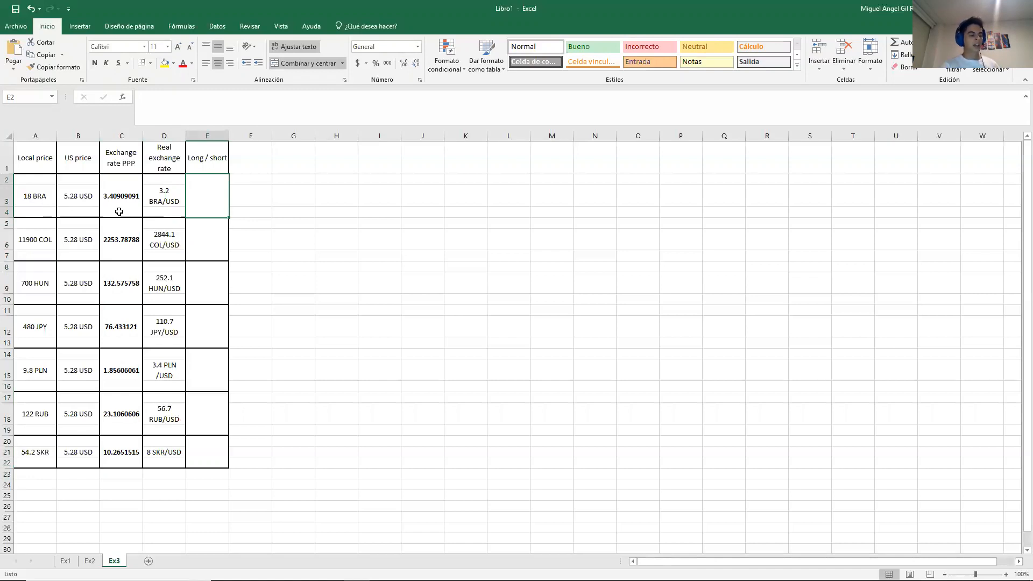
click(120, 196)
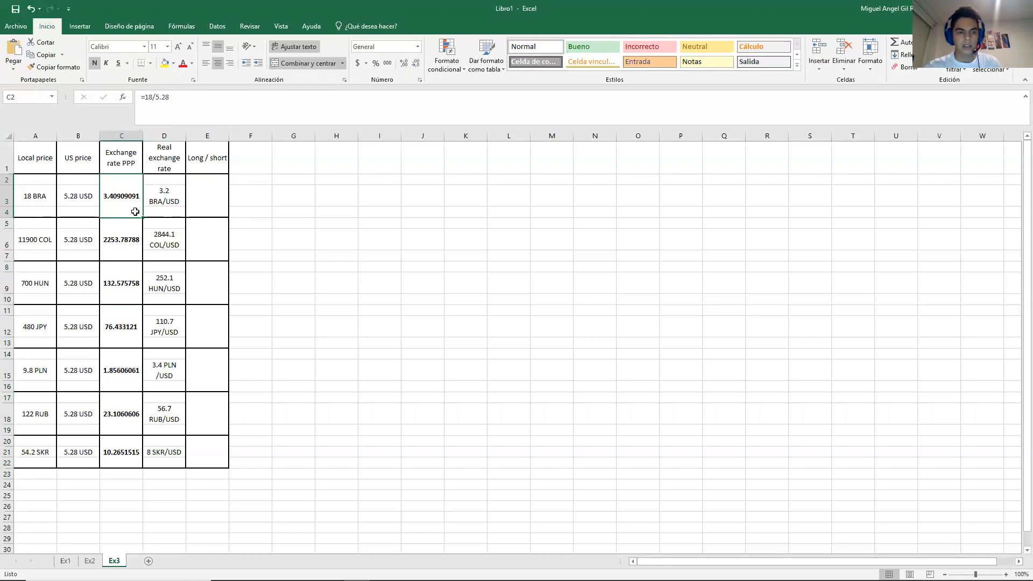
click(163, 195)
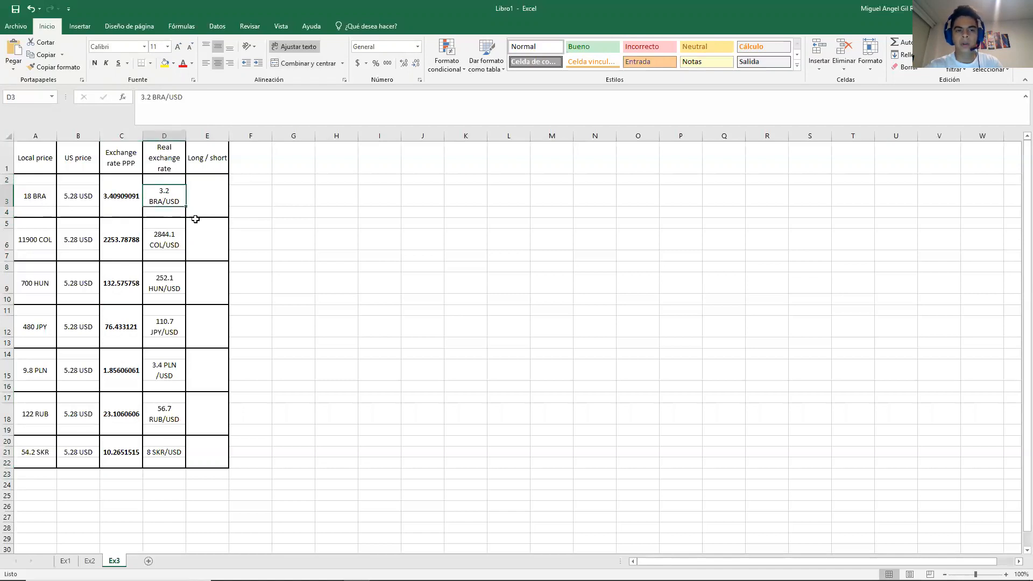
mouse_move(178, 211)
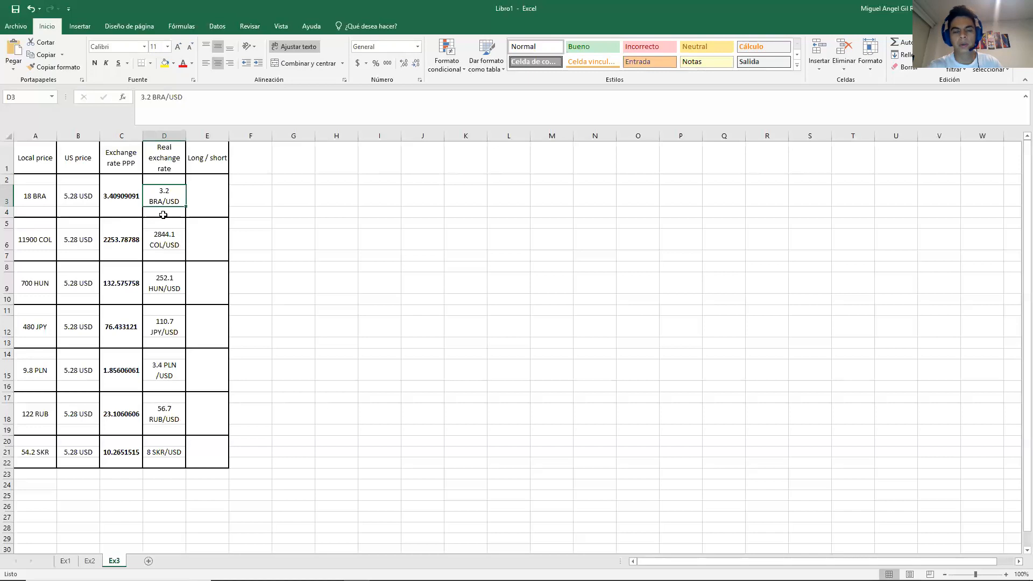
click(120, 195)
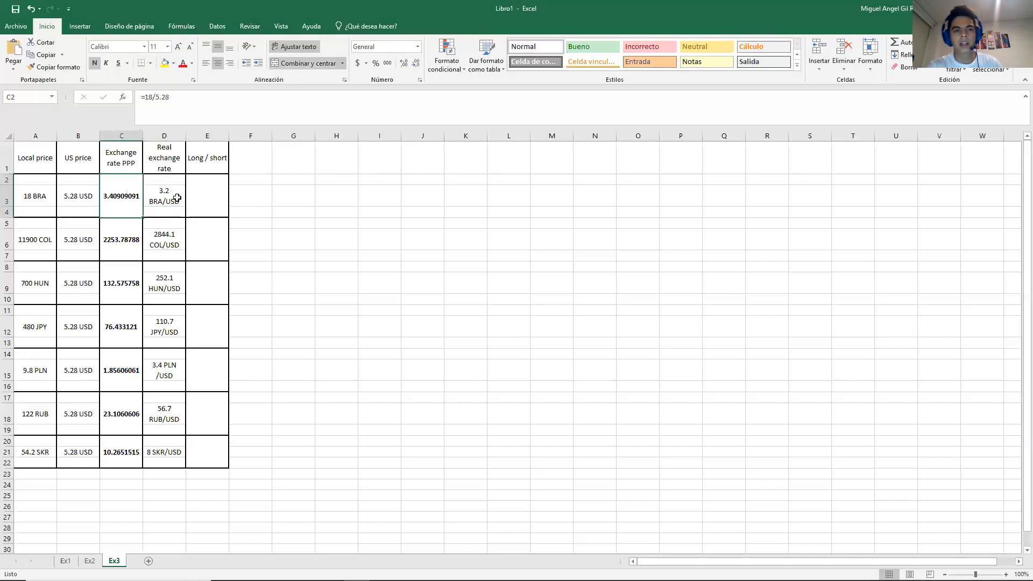
click(164, 195)
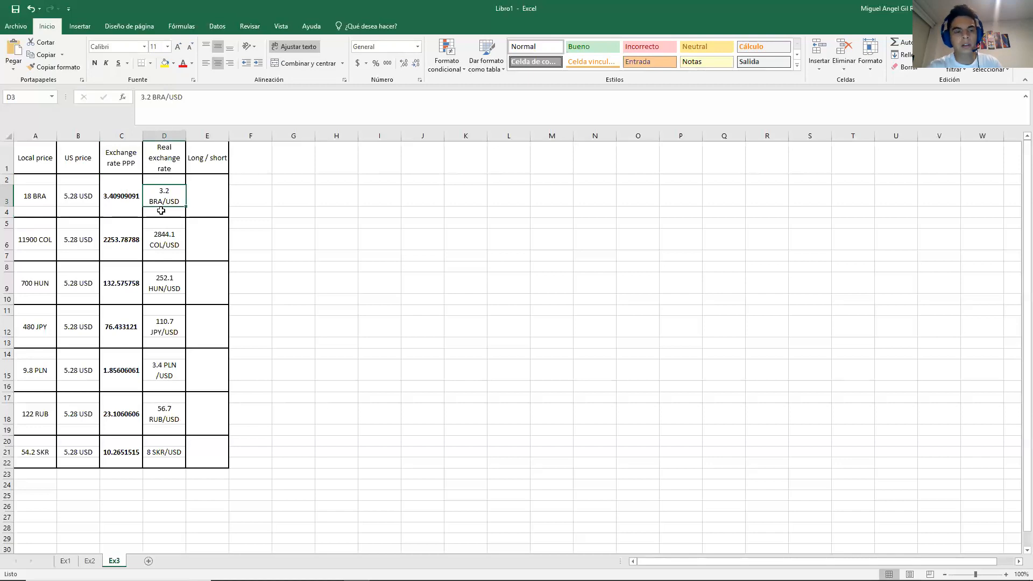
click(121, 195)
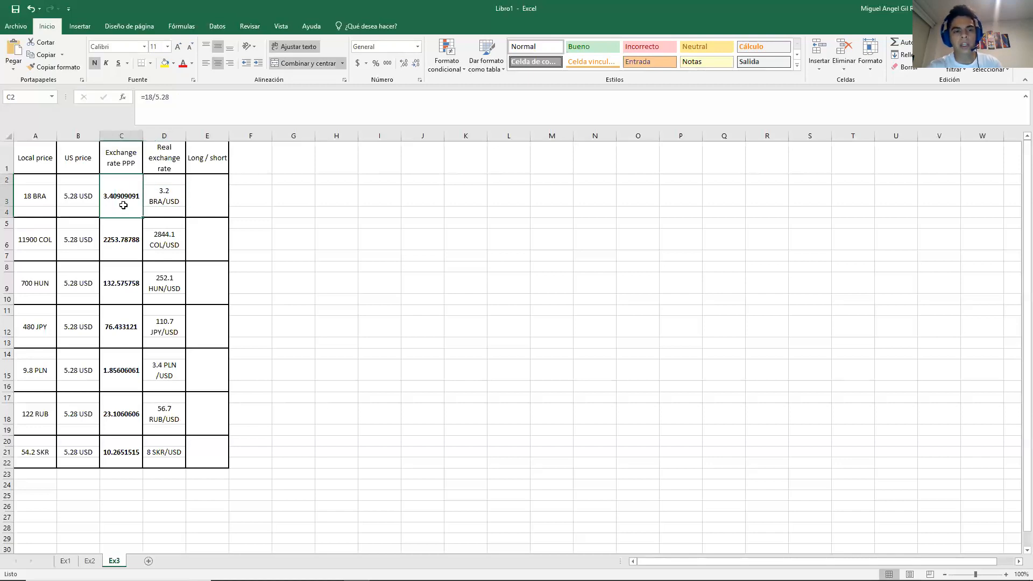
click(163, 194)
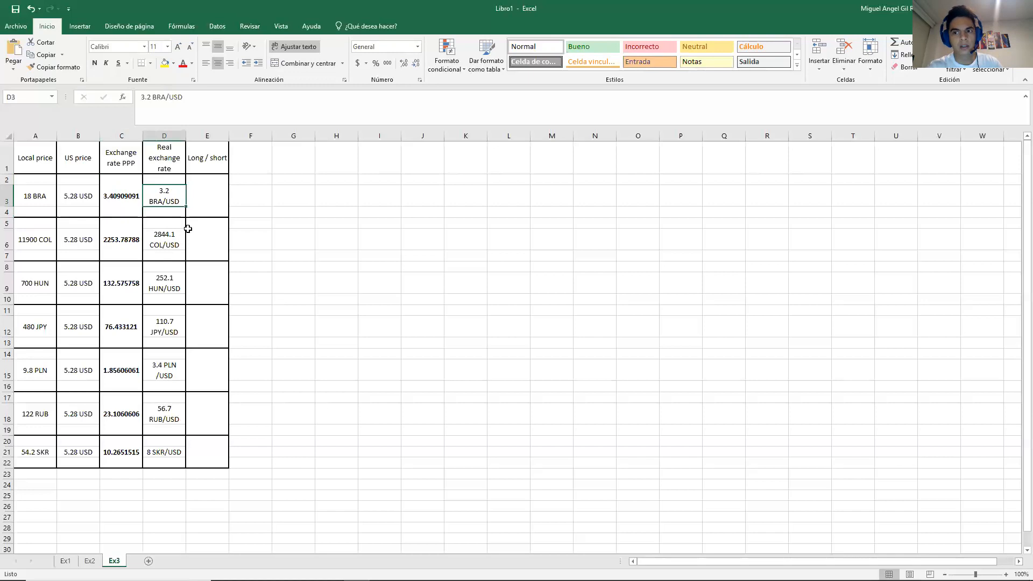
click(121, 196)
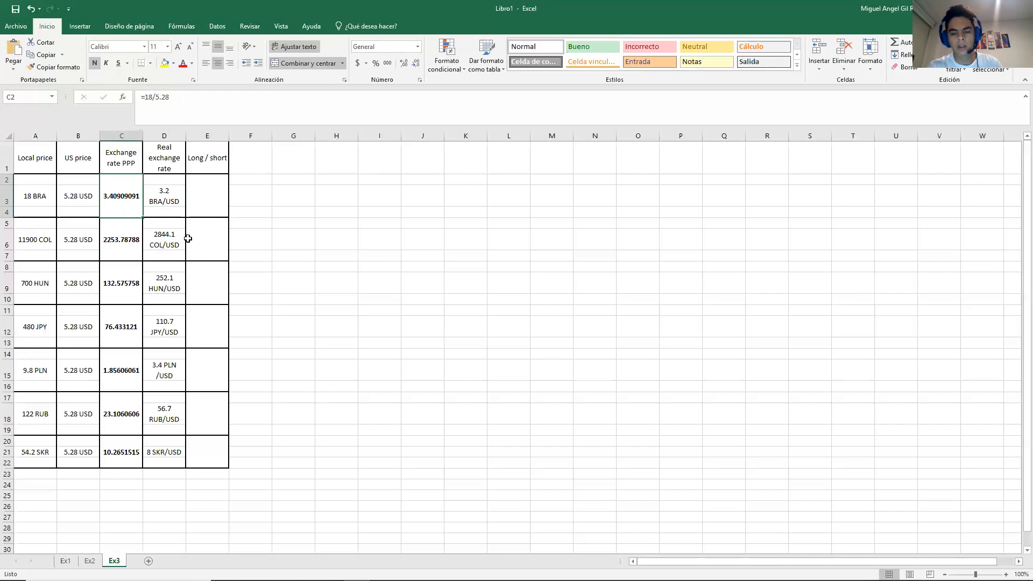
click(164, 196)
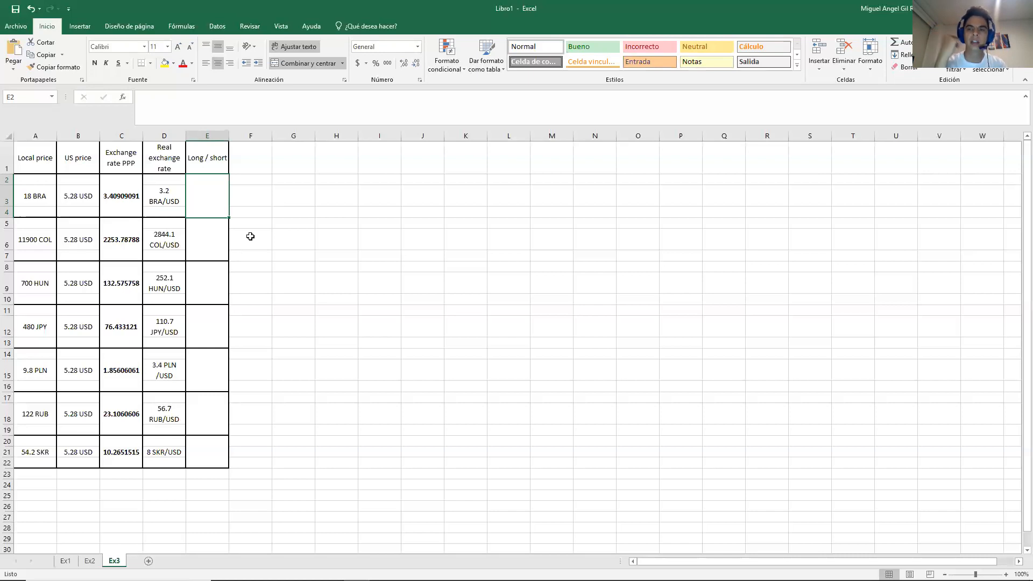
click(164, 195)
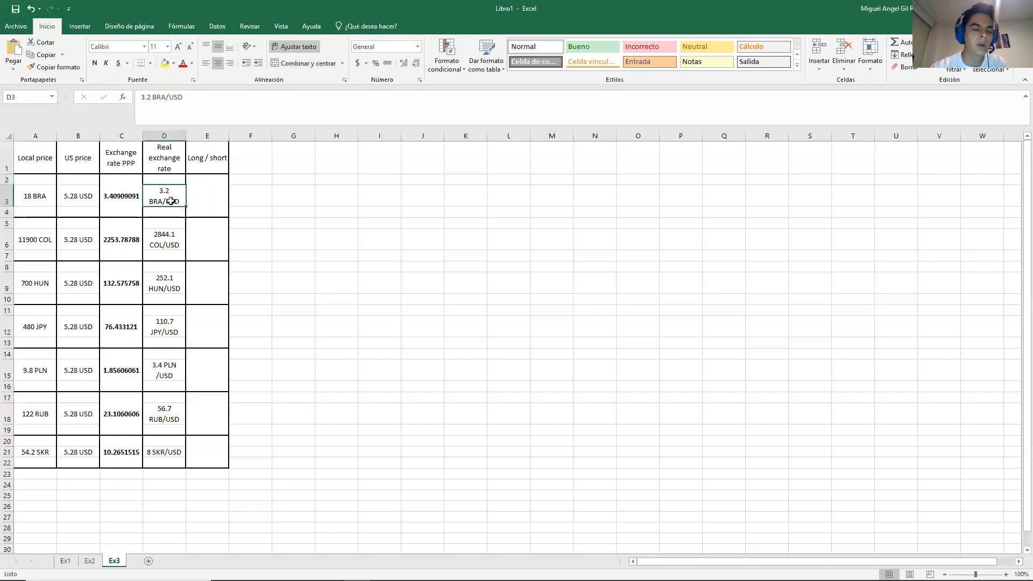
click(163, 239)
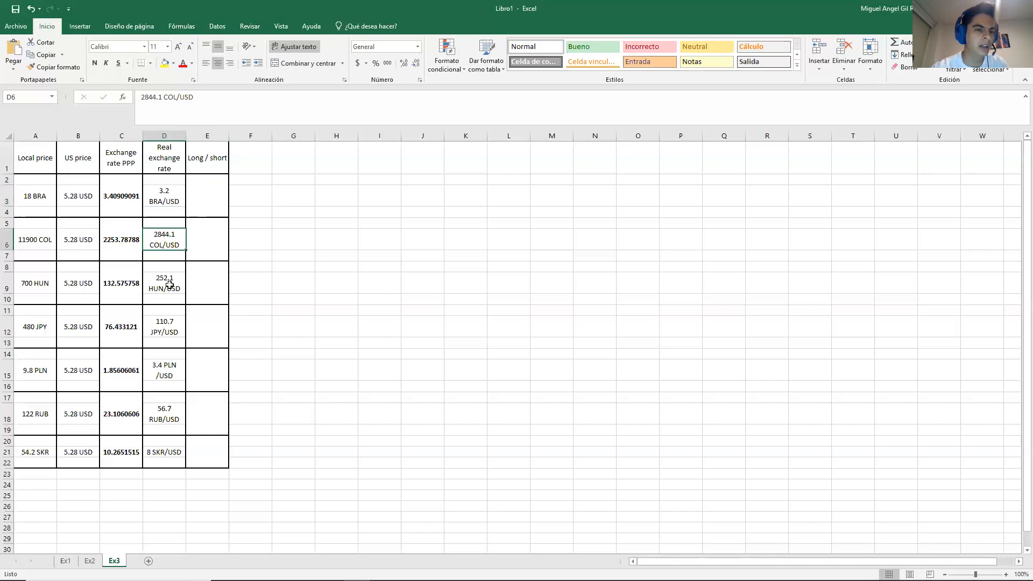
click(164, 327)
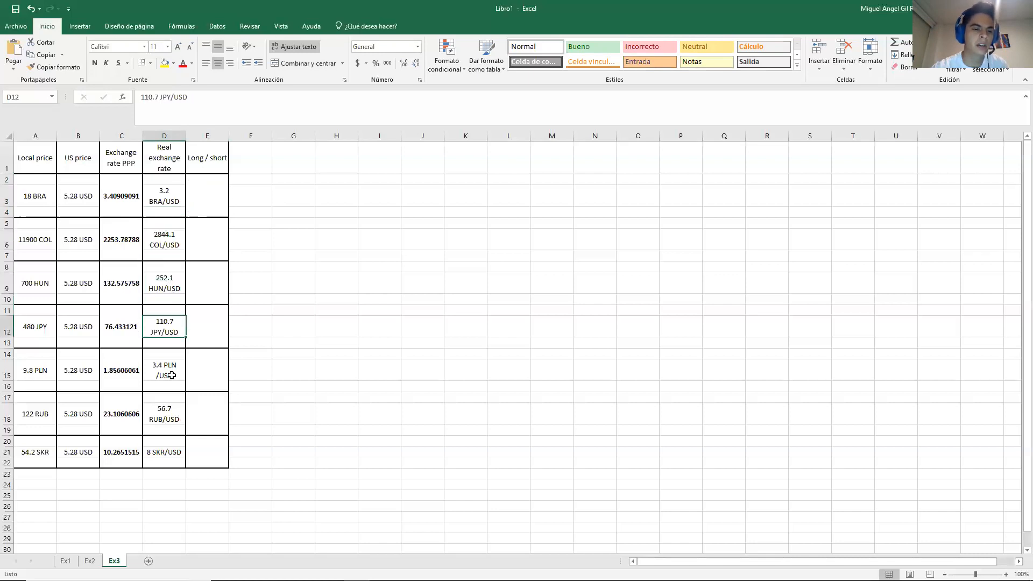
click(163, 452)
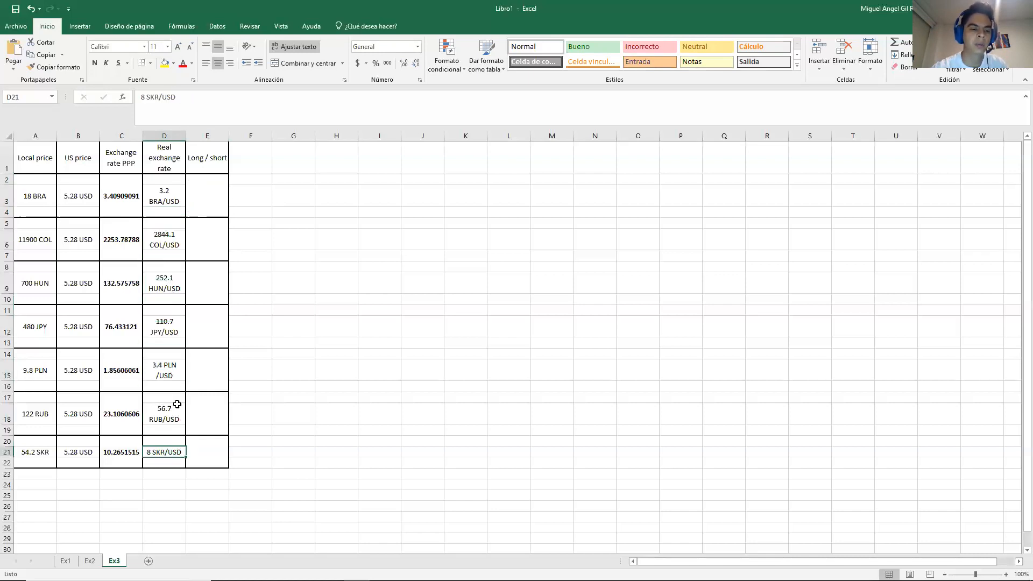
click(164, 239)
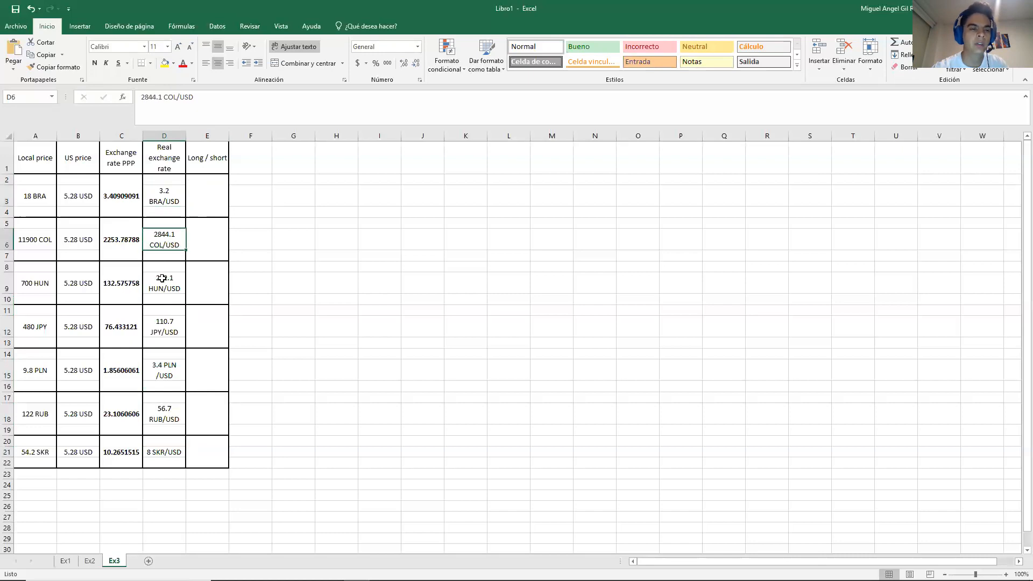
click(163, 413)
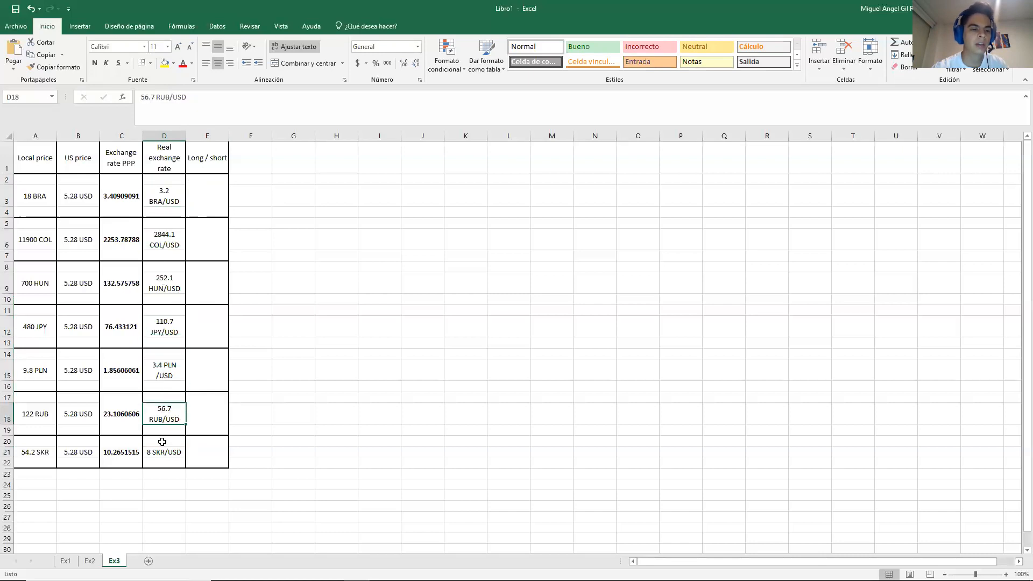
click(163, 452)
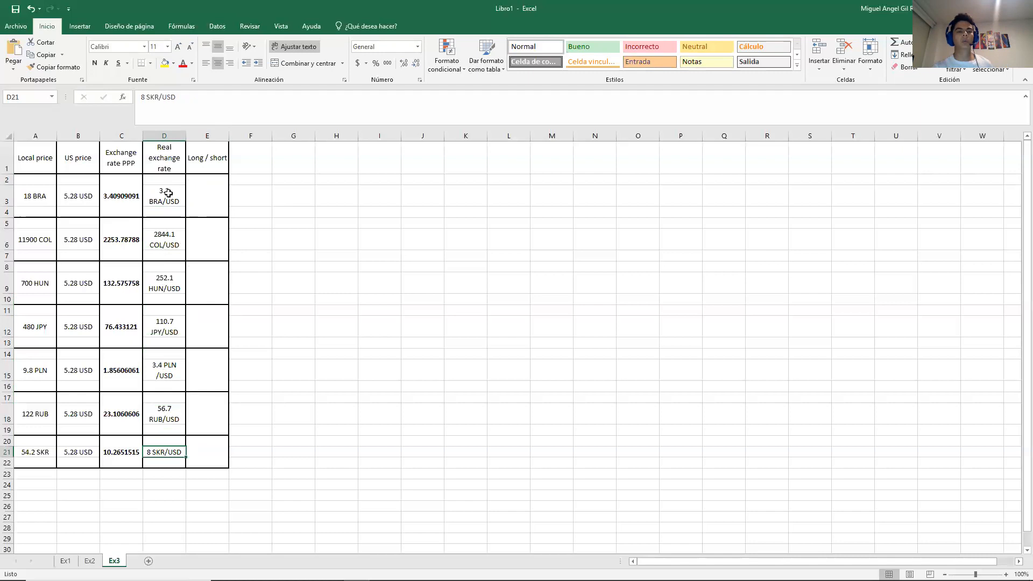
click(164, 196)
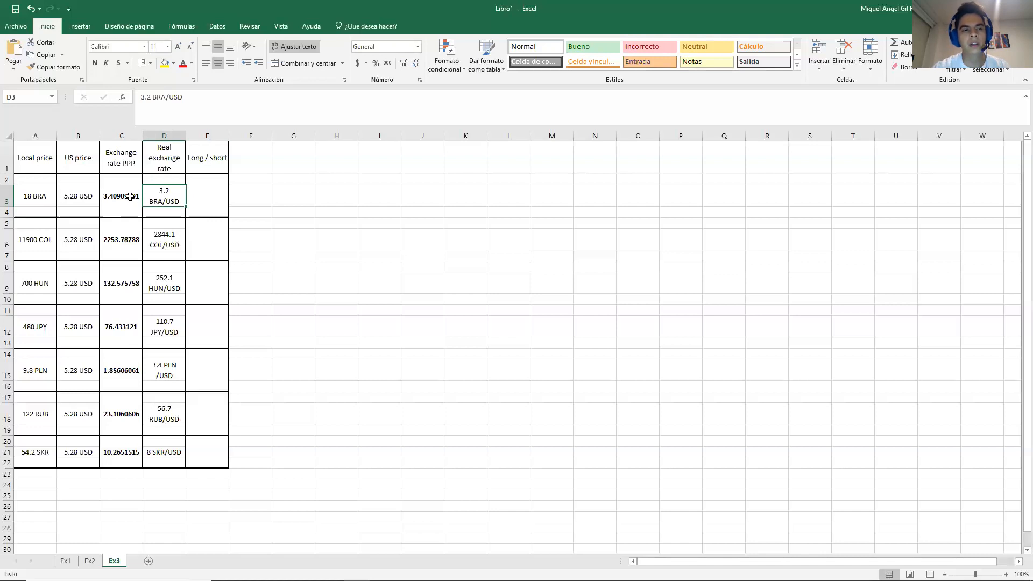
- Enter Long for Brazil and Short for Colombia after checking their PPP rates
click(121, 195)
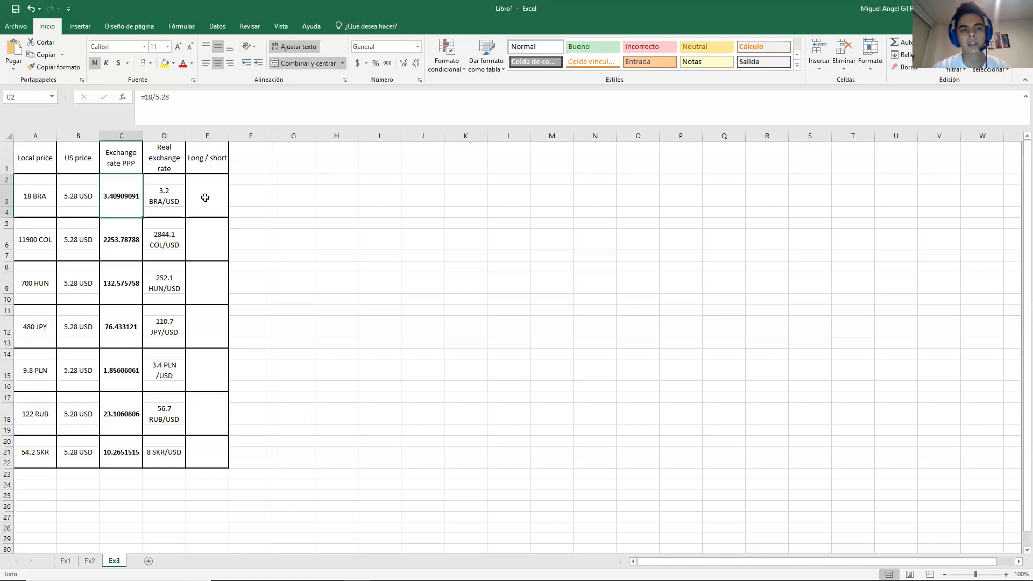
text(Long)
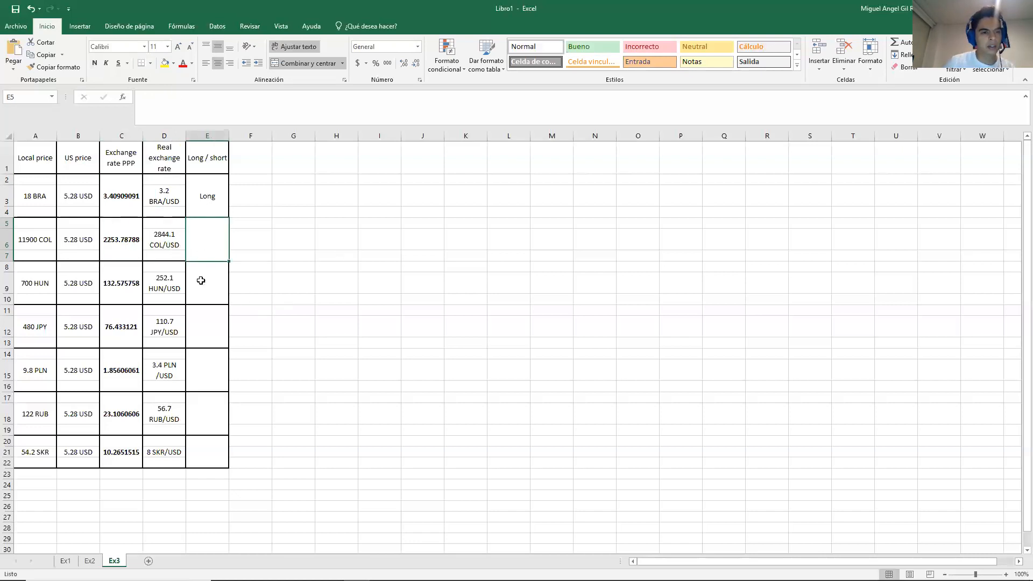
mouse_move(201, 269)
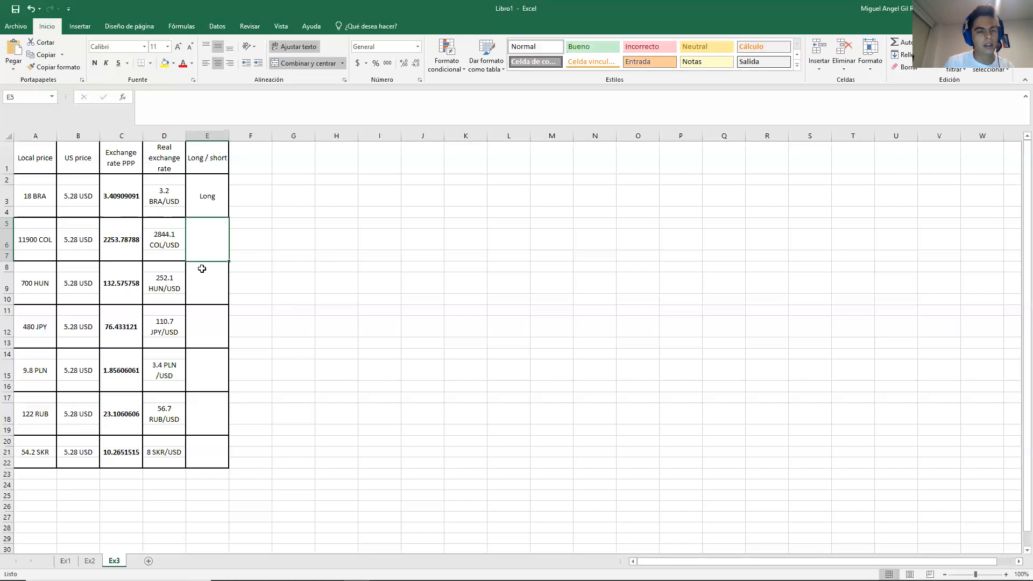
text(Short)
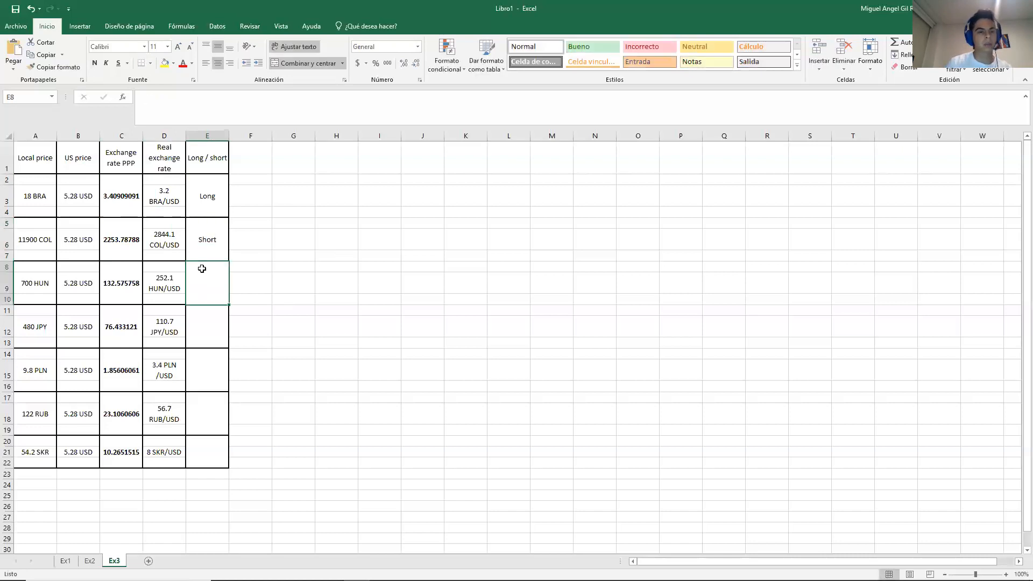
click(164, 238)
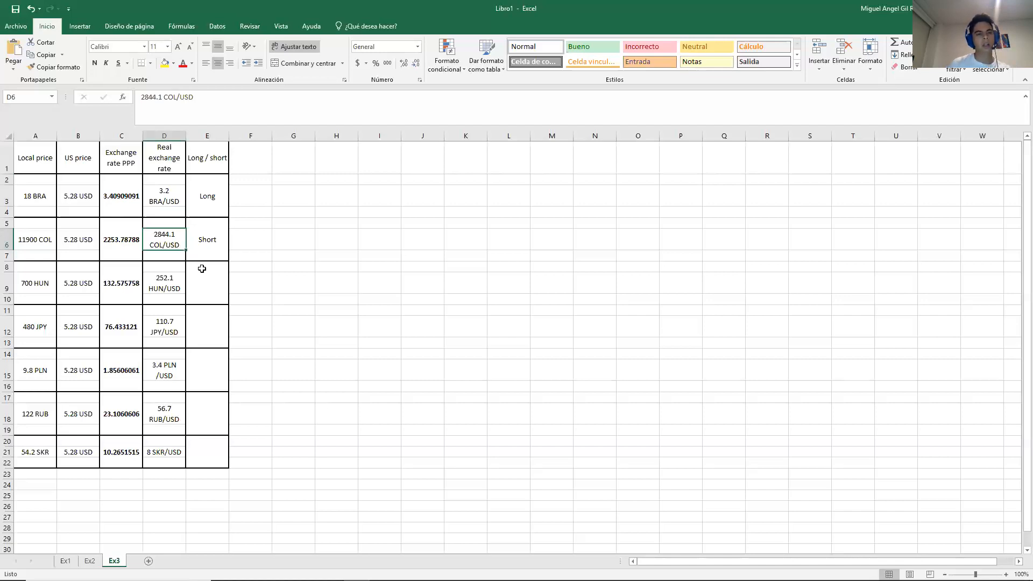
click(120, 239)
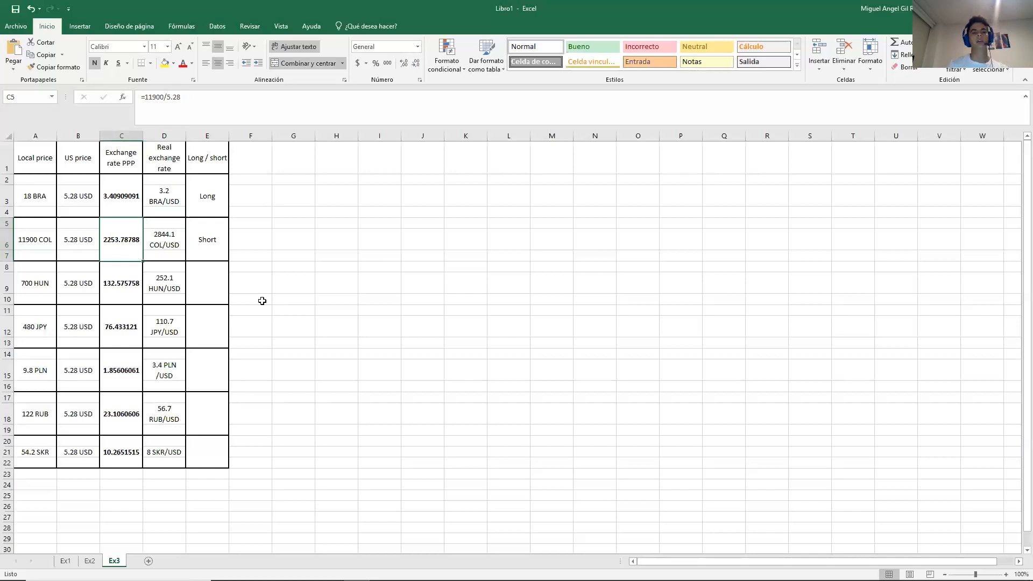
- Enter Short for Hungary, Japan, Poland and Russia, and Long for SKR
click(207, 282)
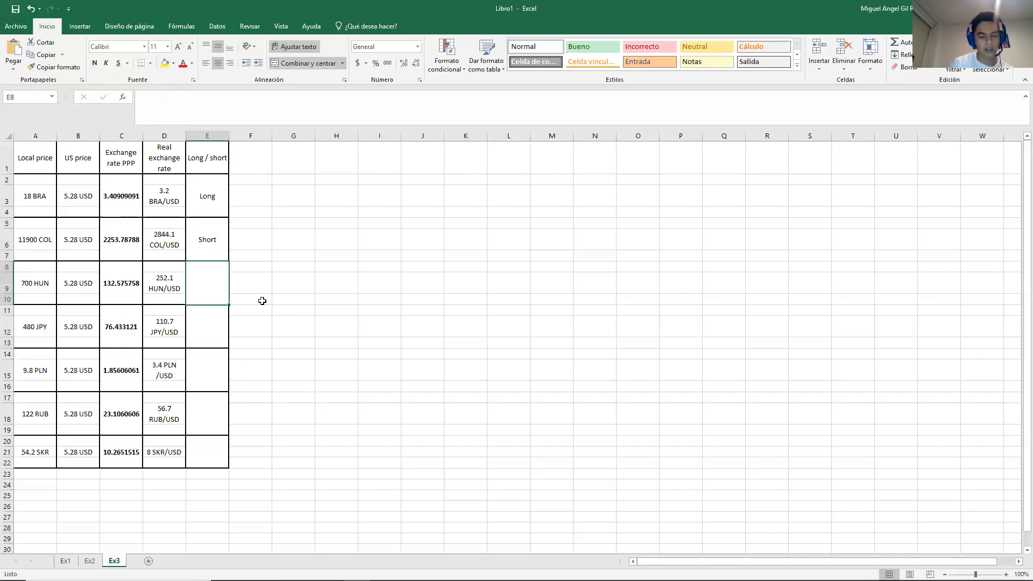
text(Short)
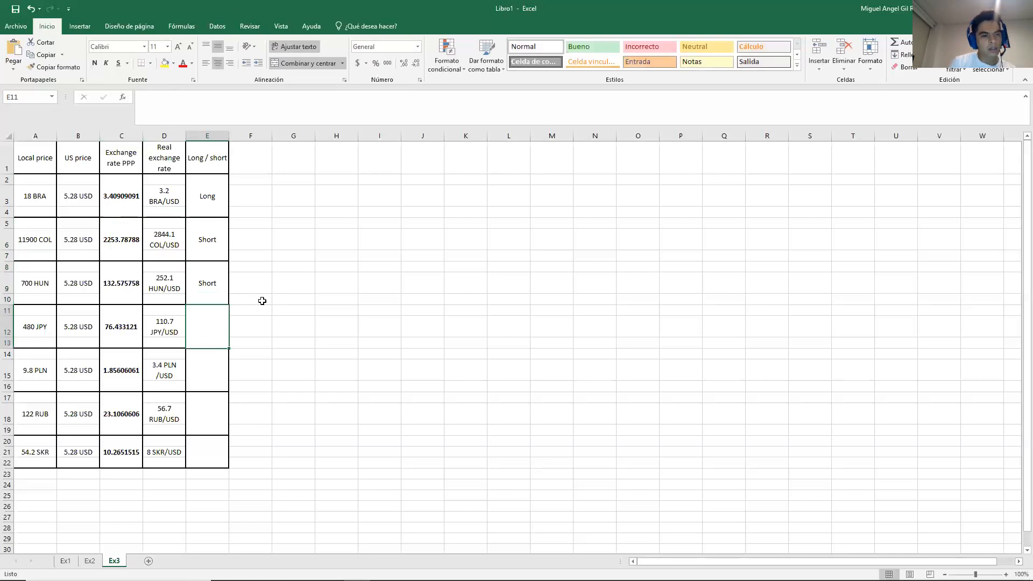
click(120, 283)
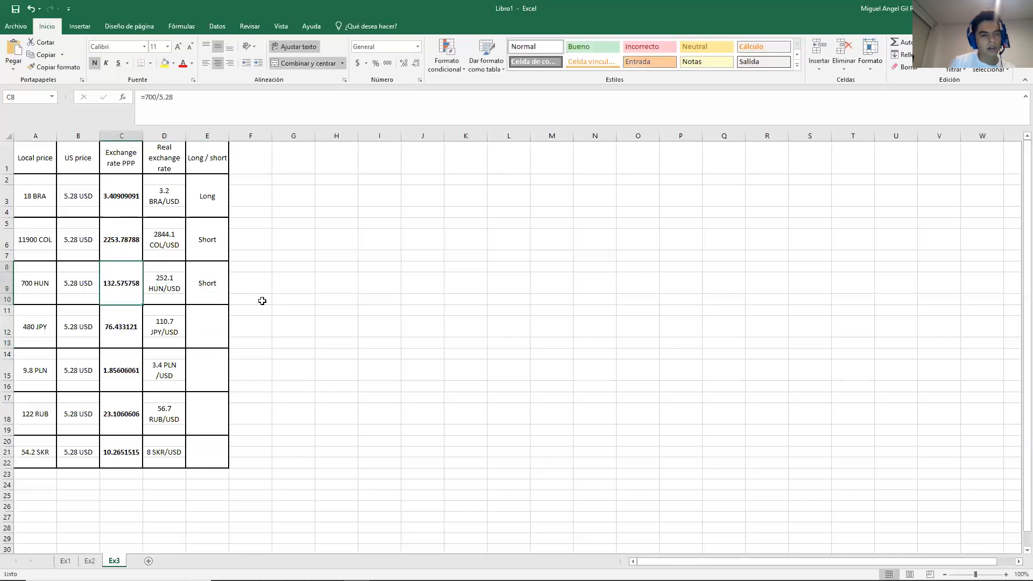
click(121, 370)
text(Short)
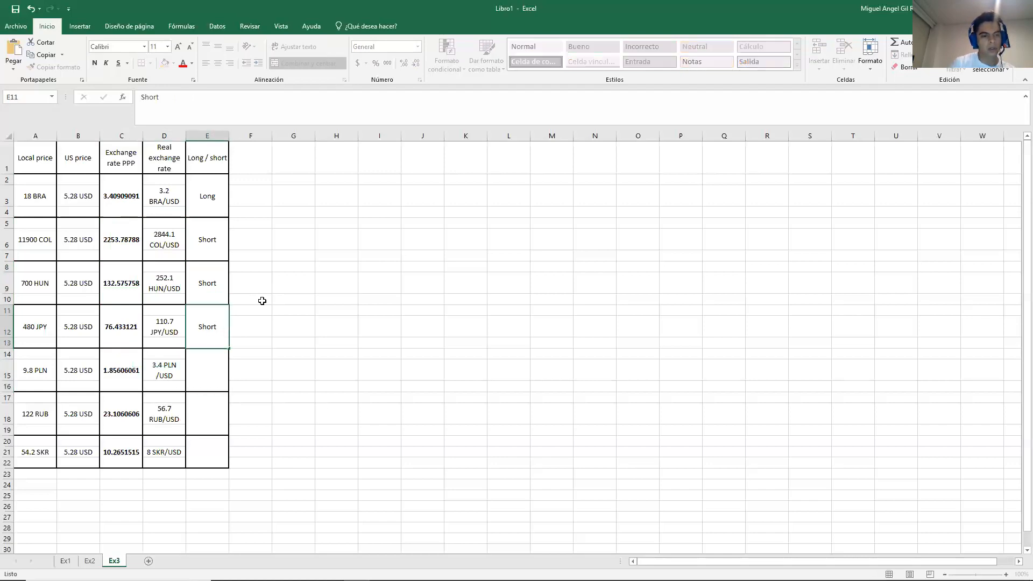
click(164, 370)
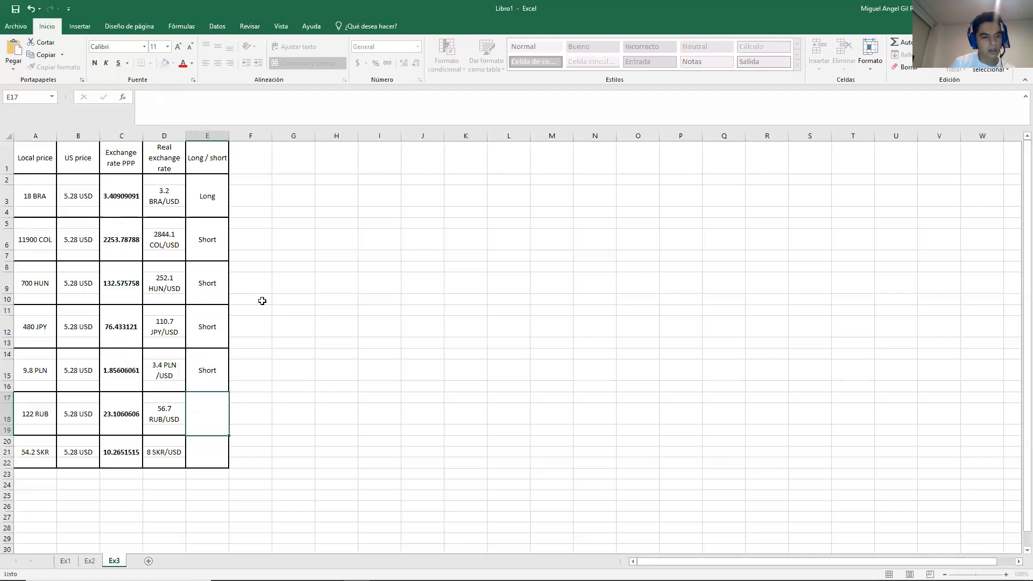
text(Short)
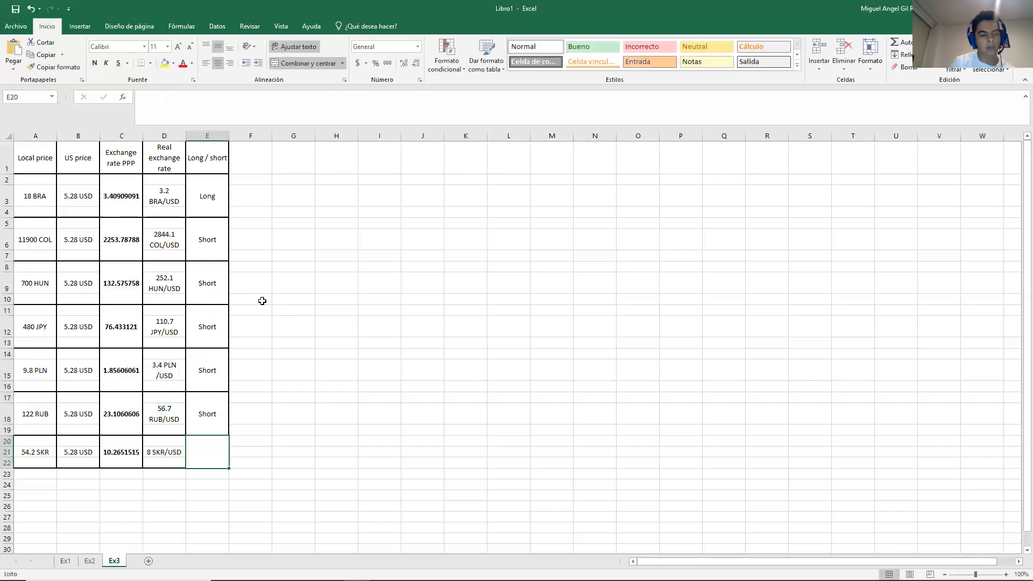
text(Long)
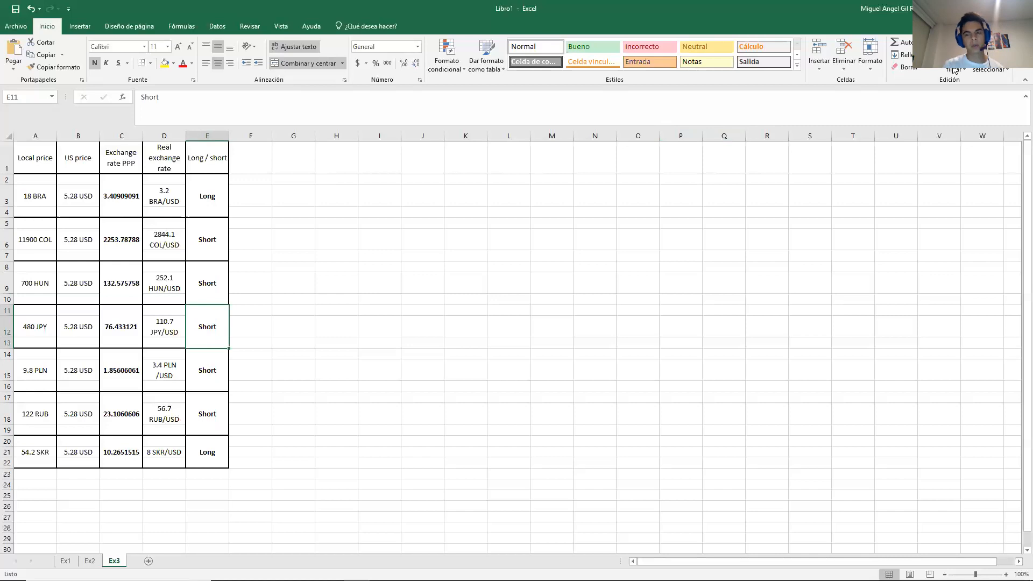
mouse_move(794, 204)
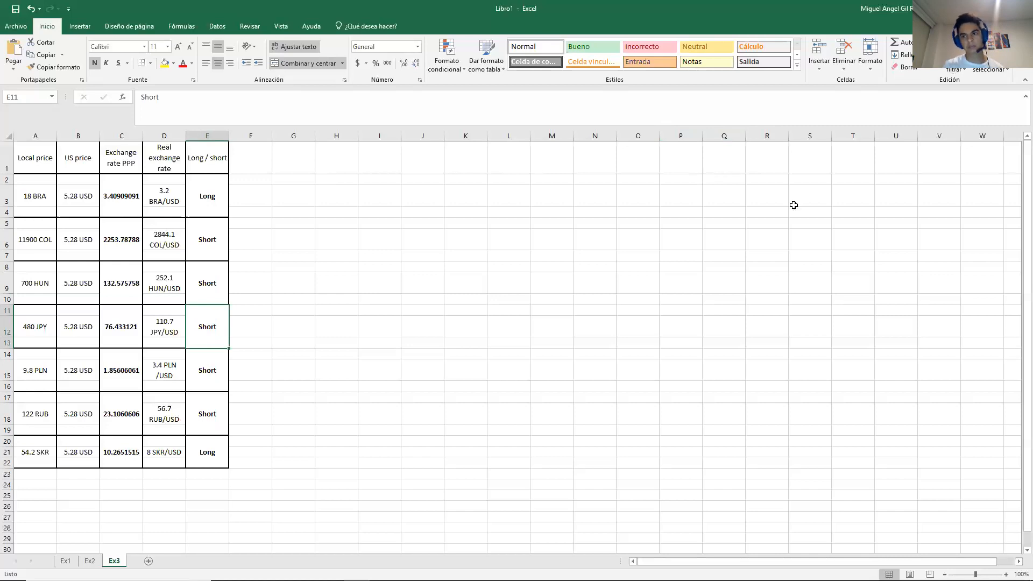